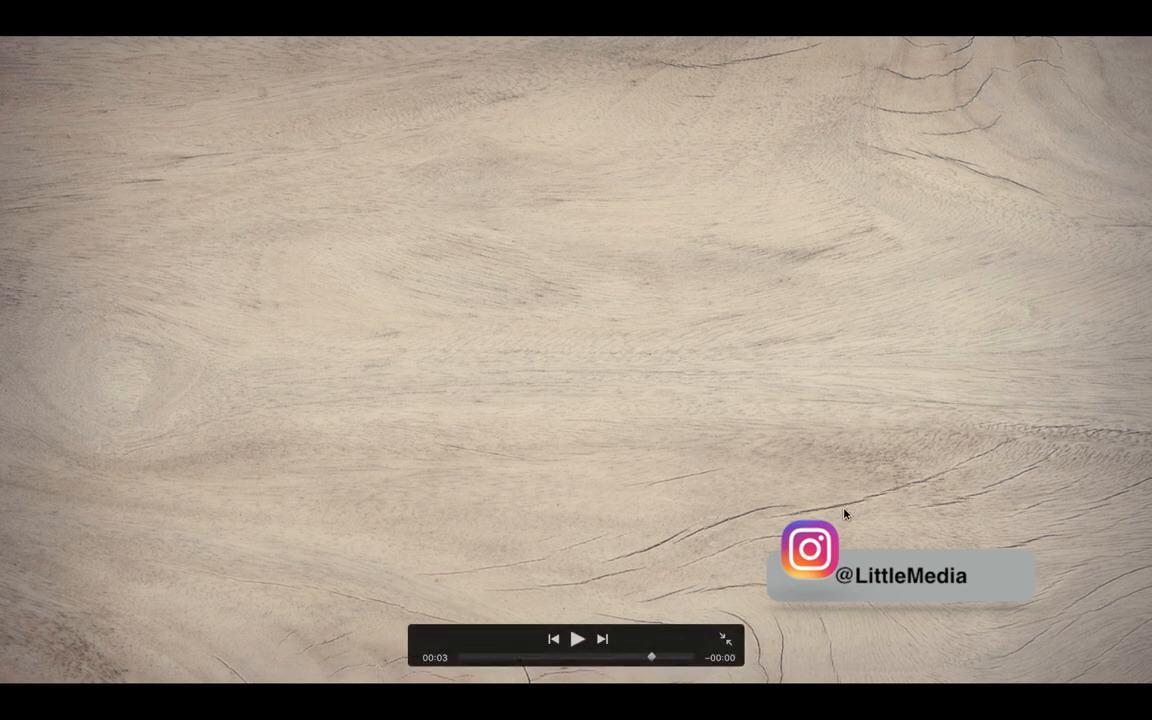
mouse_move(888, 636)
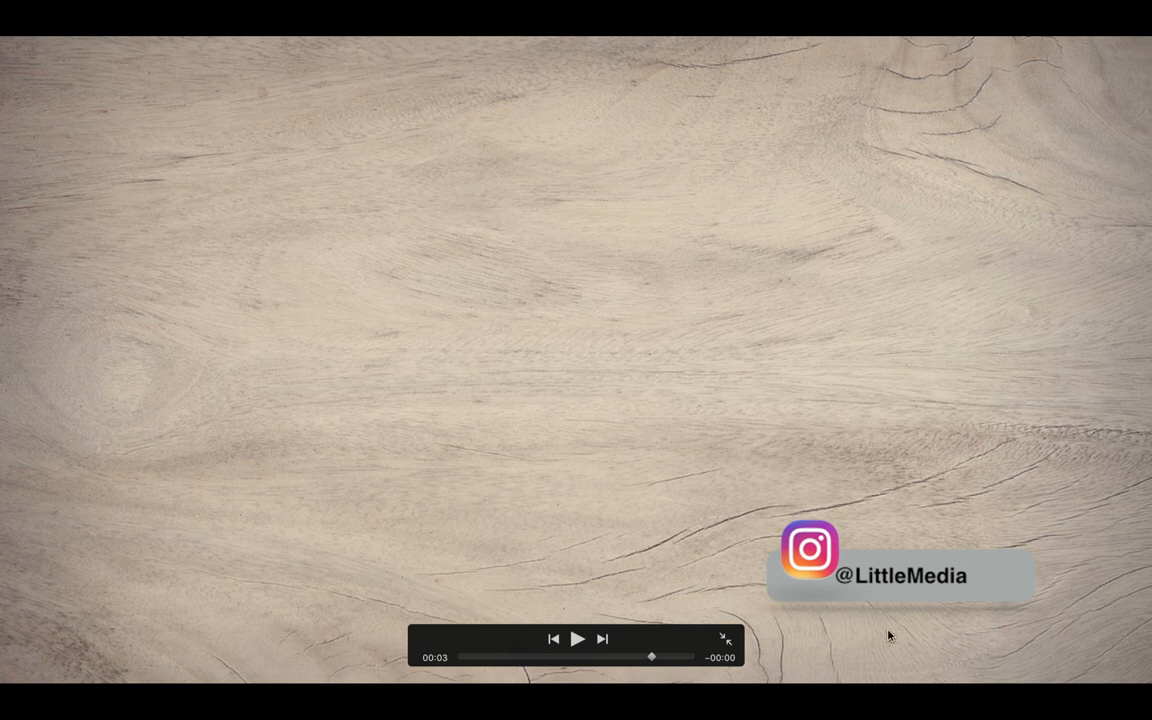
mouse_move(1008, 560)
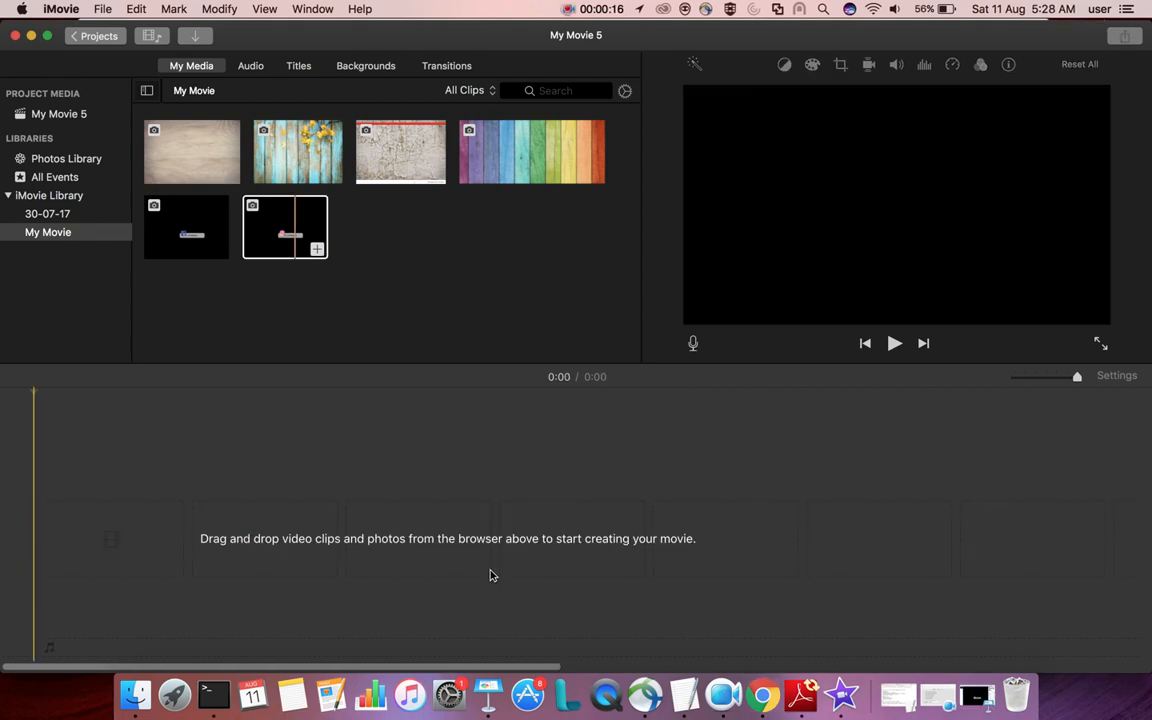
mouse_move(488, 688)
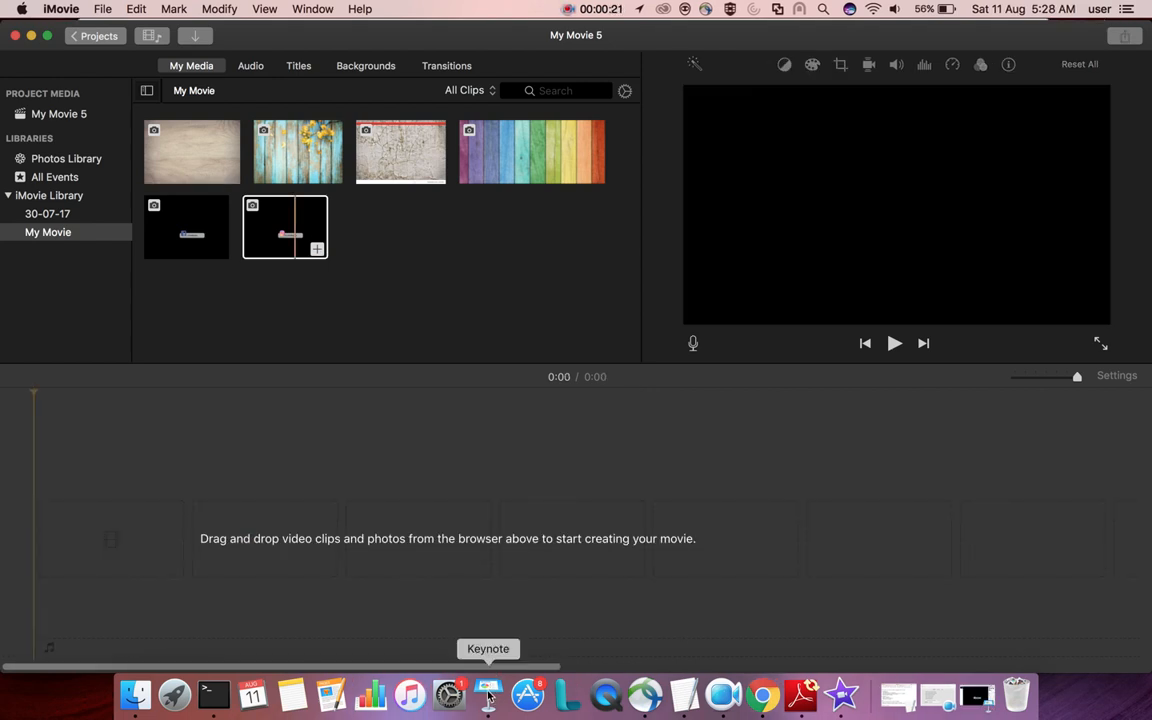
Step: Launch Keynote and create a new presentation from the White theme
left_click(488, 696)
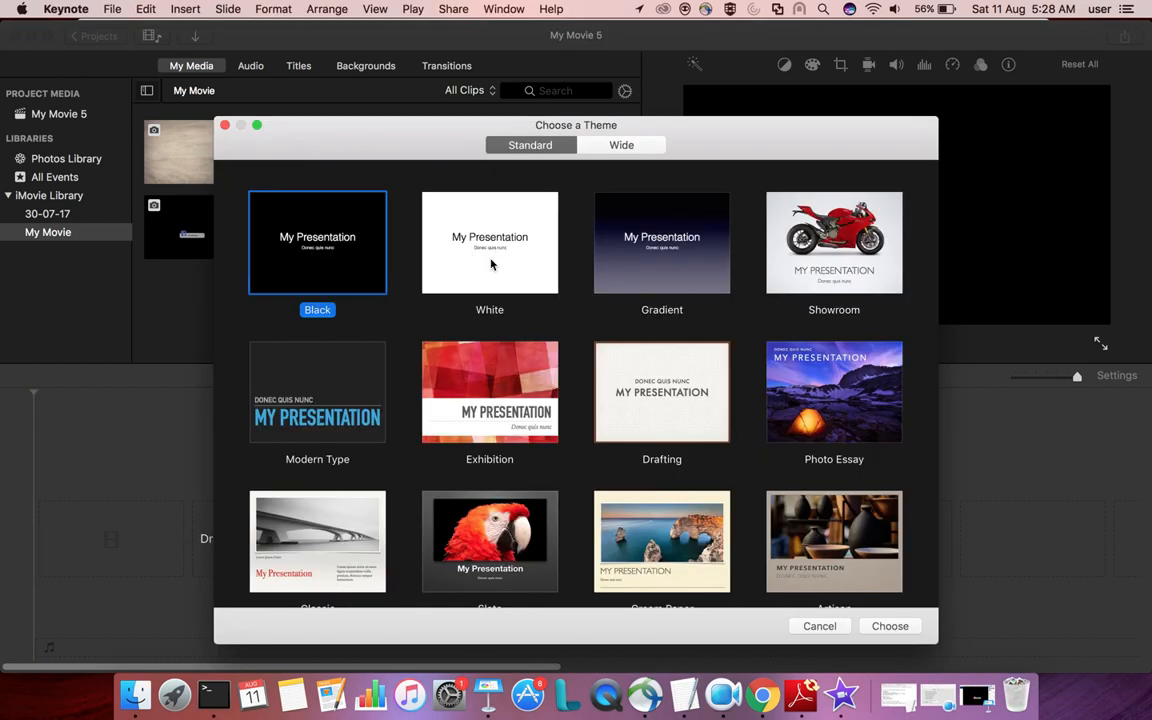
left_click(480, 248)
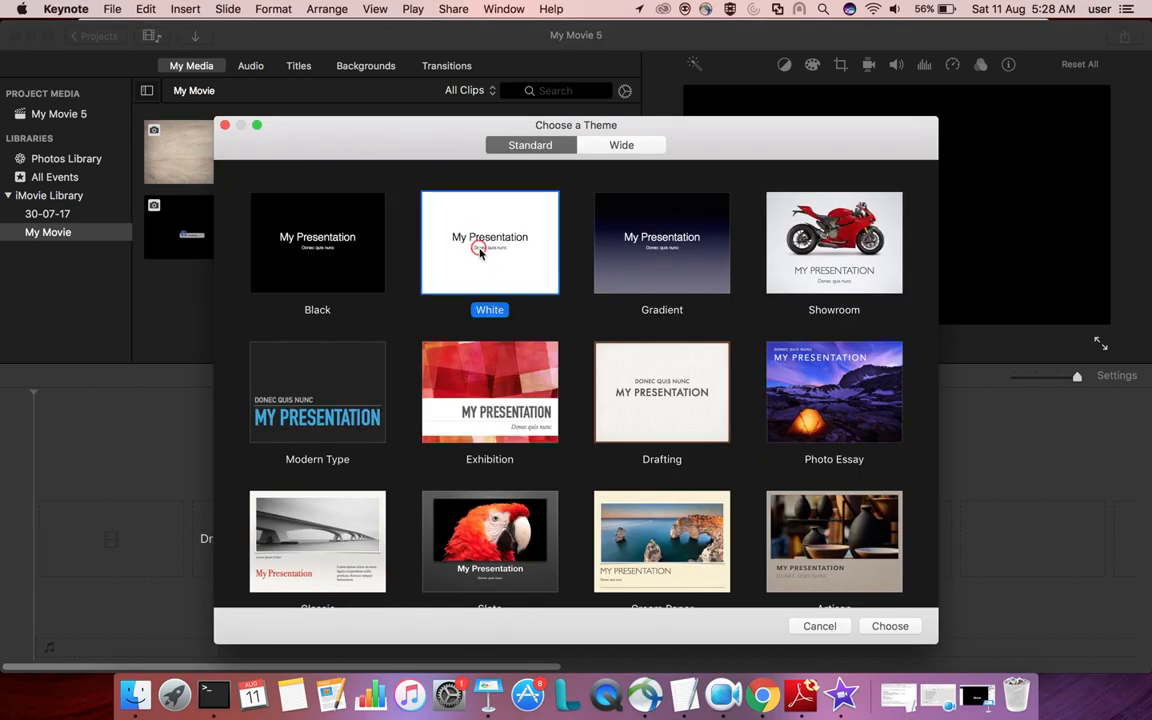
left_click(888, 626)
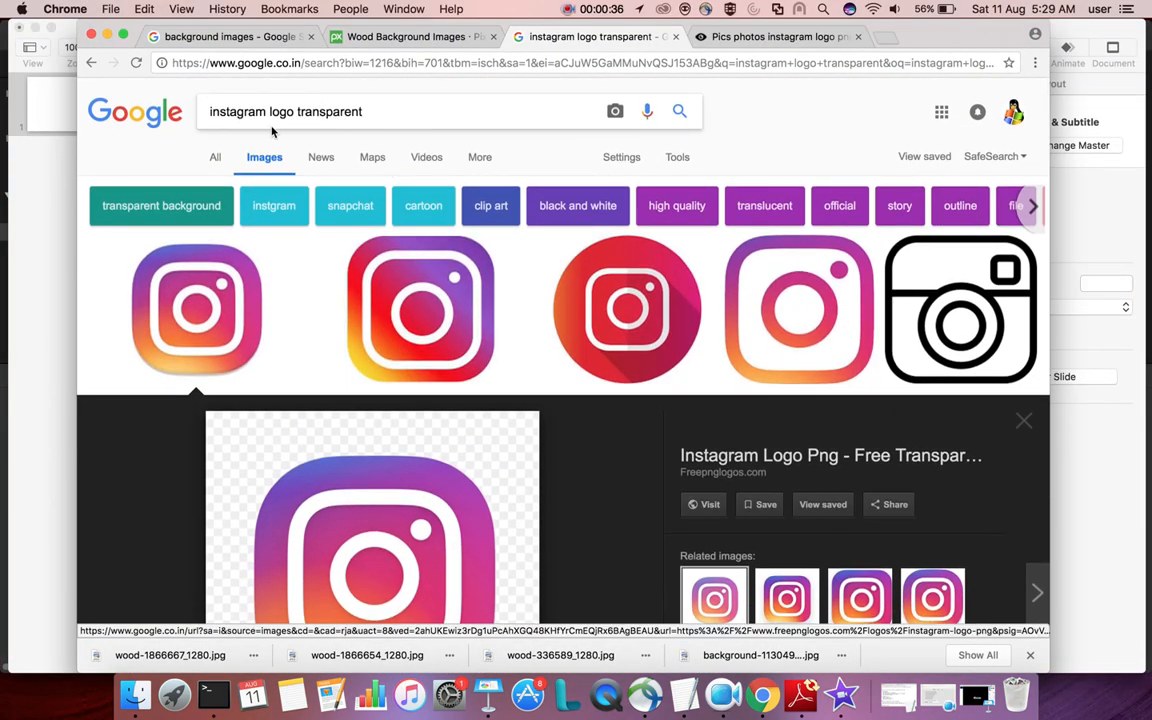
mouse_move(364, 120)
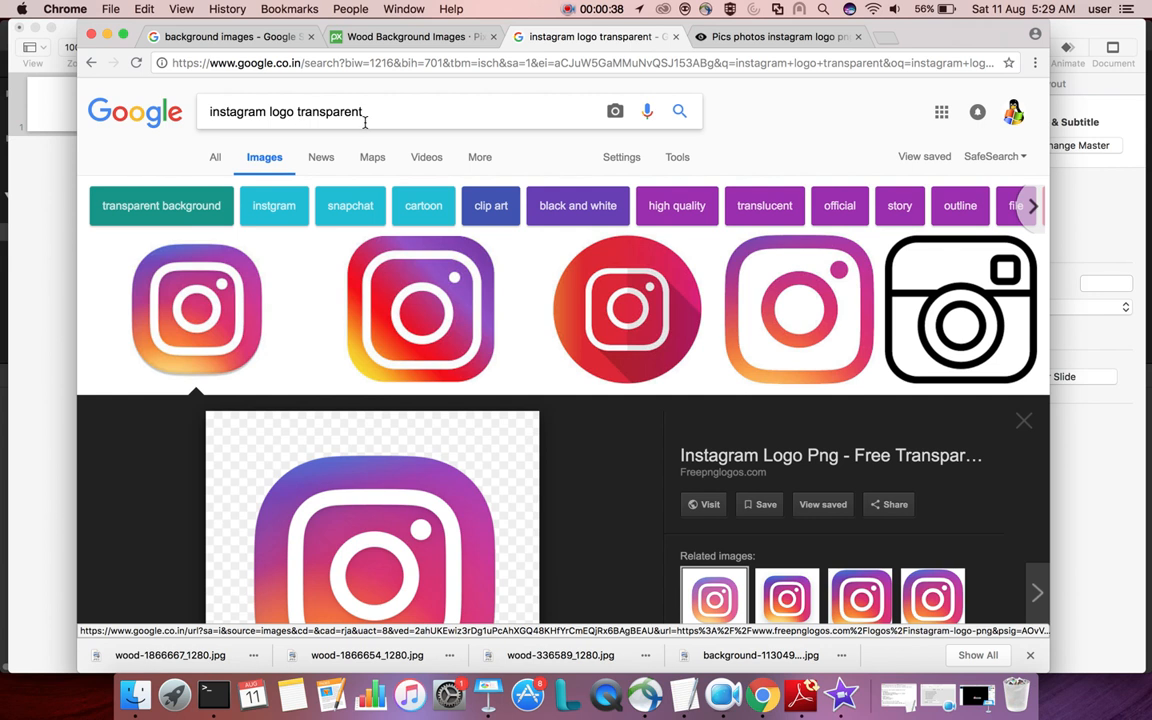
Step: Copy the Instagram logo's image address and switch to its freepnglogos source page
scroll("down", 3)
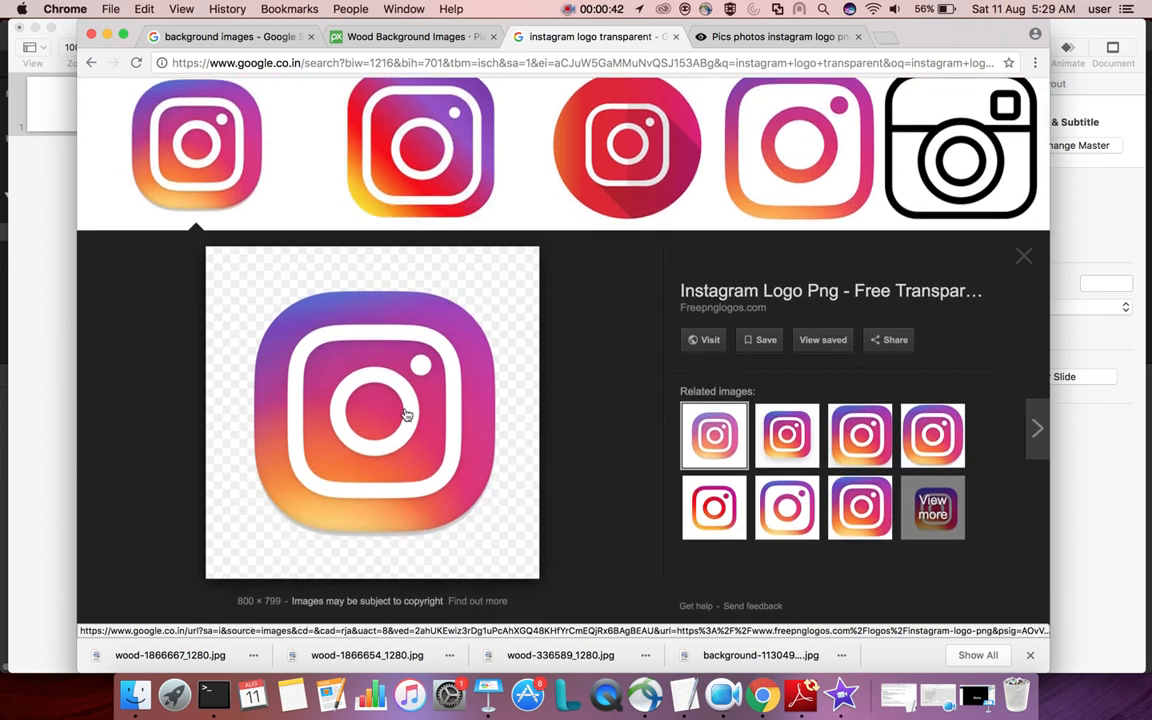
right_click(408, 418)
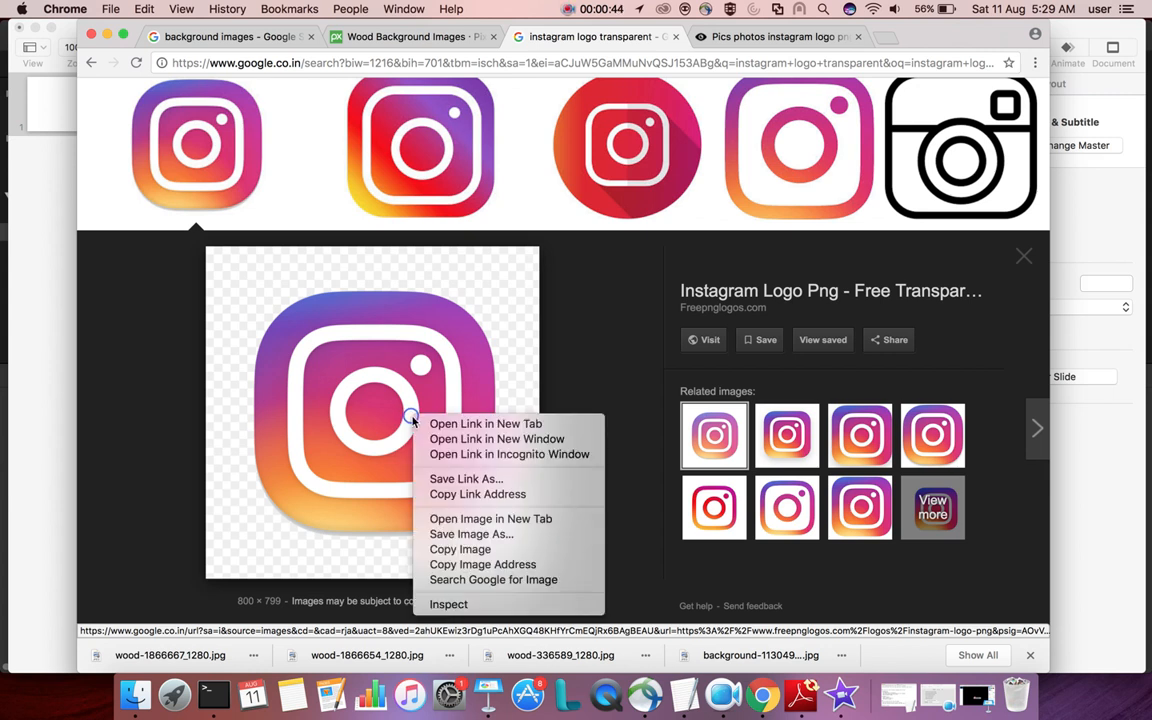
mouse_move(480, 564)
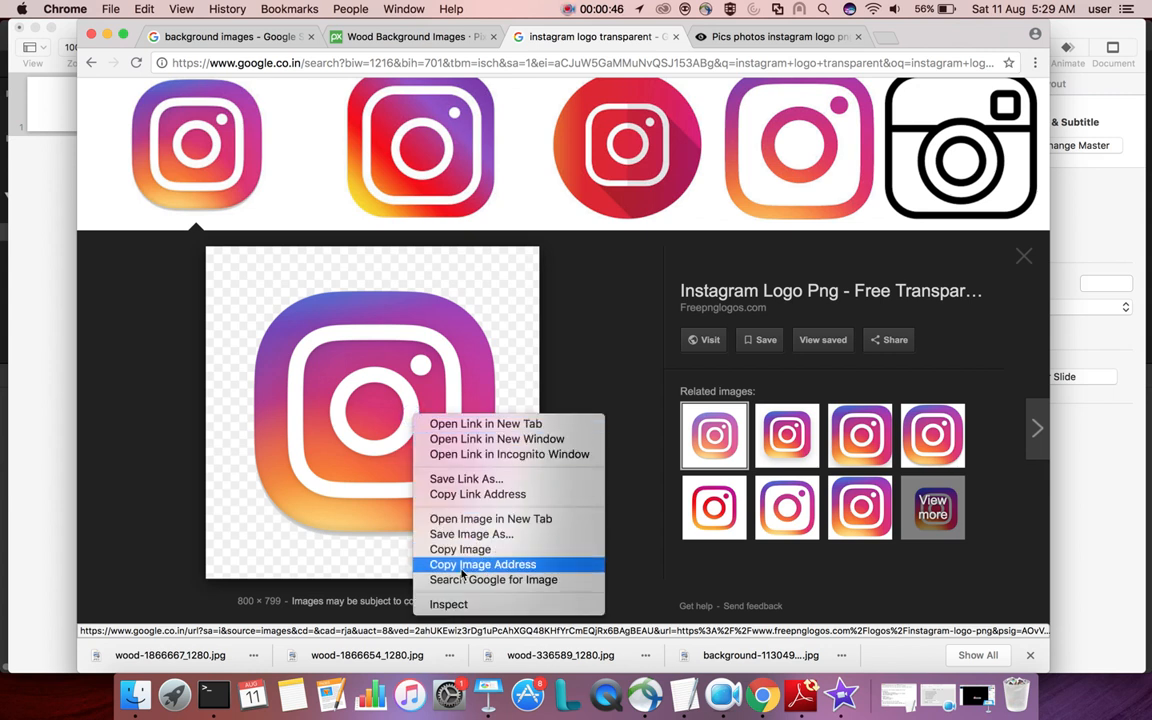
left_click(480, 564)
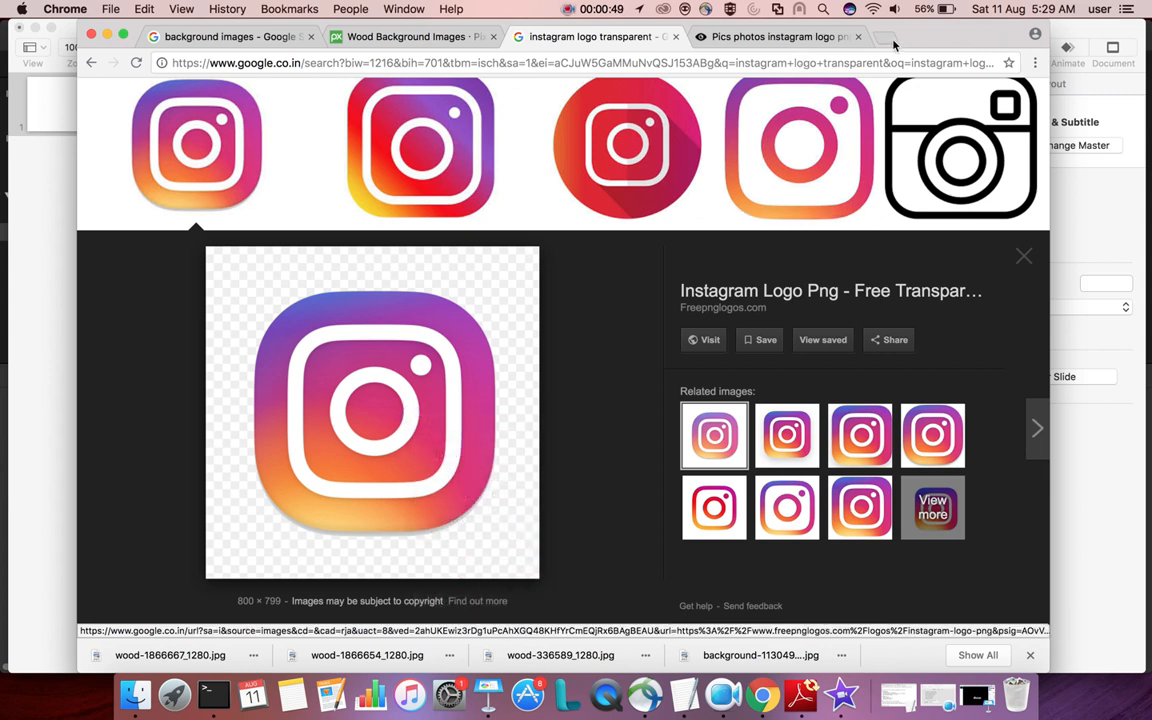
left_click(896, 38)
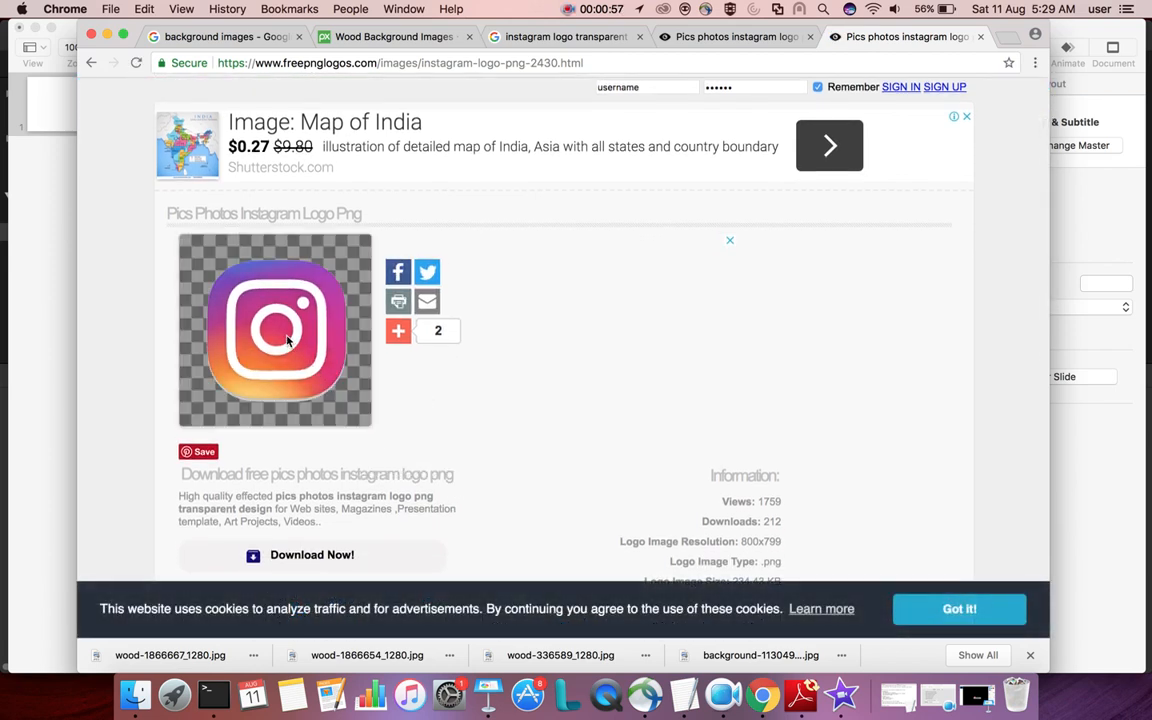
Step: Copy the transparent Instagram logo image, then bring the Keynote window forward via Mission Control
right_click(288, 340)
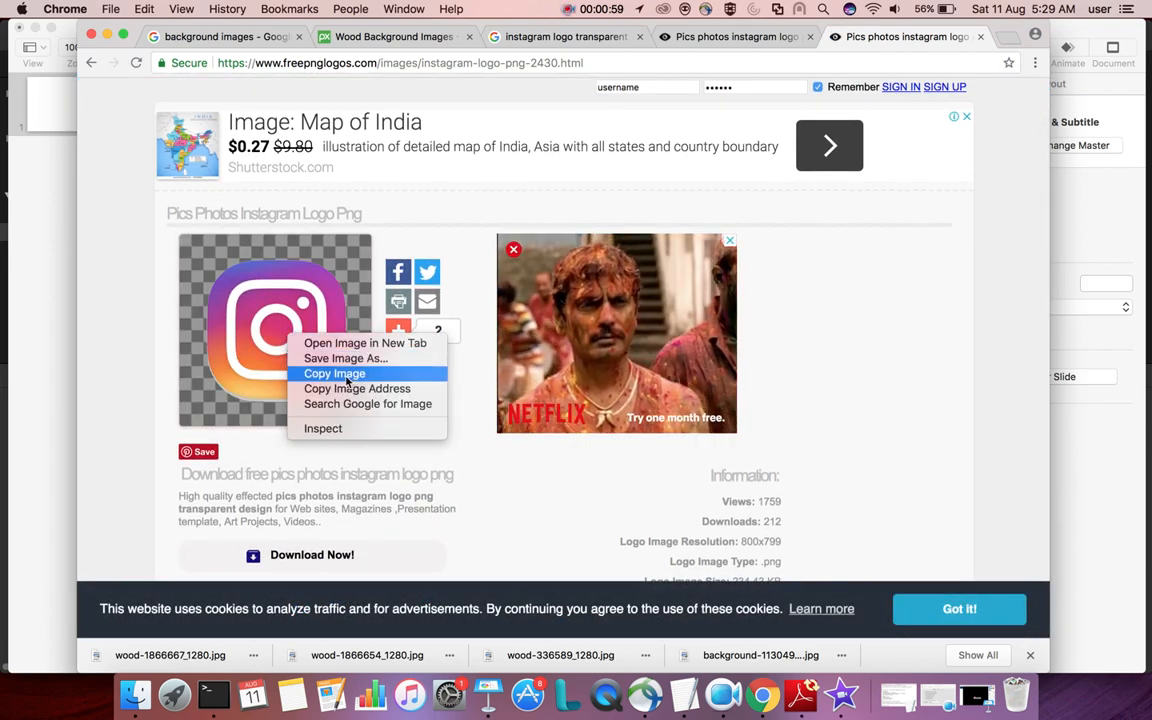
left_click(334, 374)
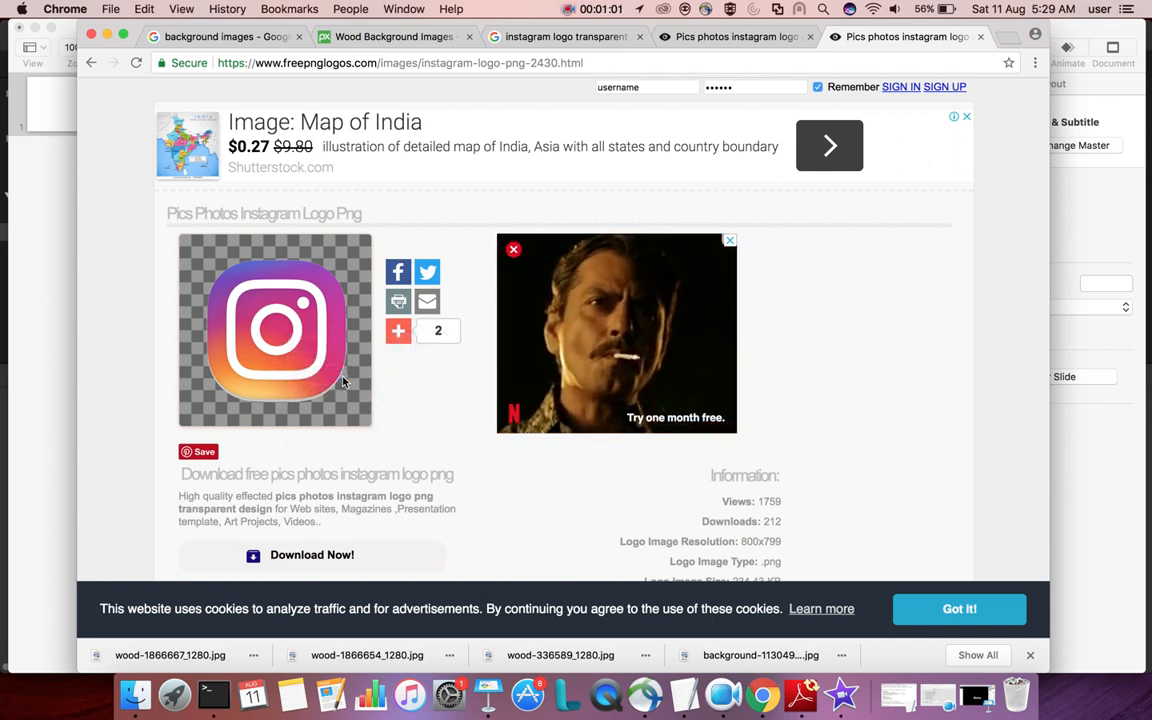
key("F3")
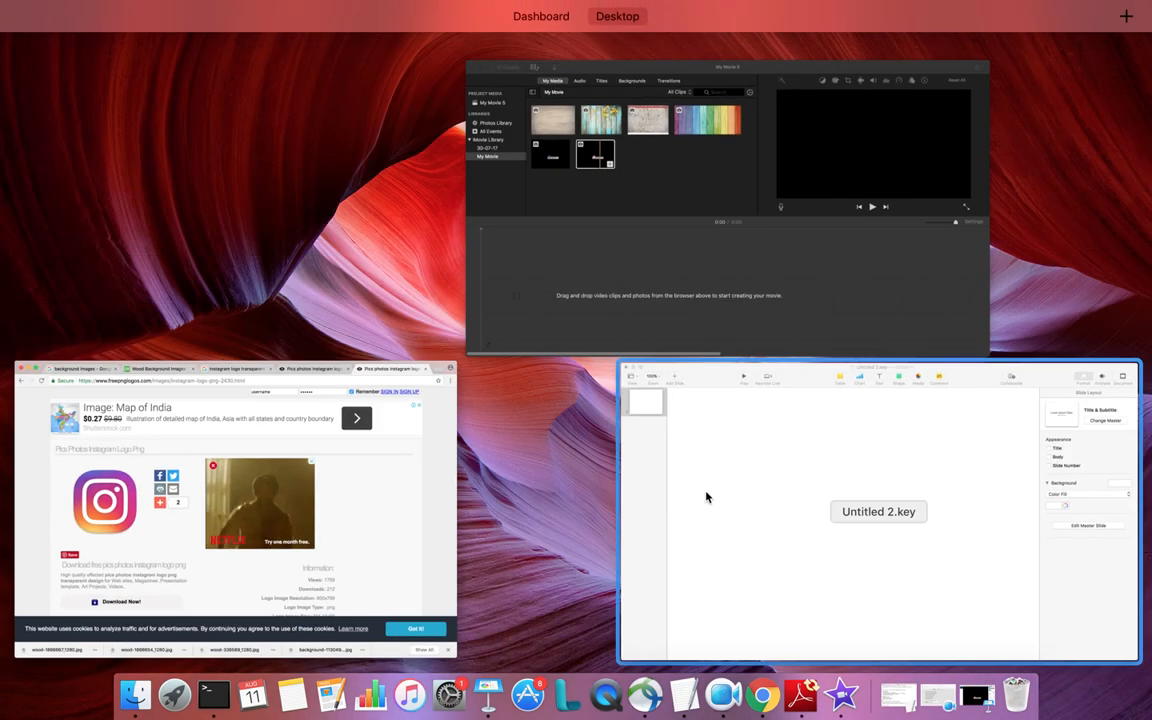
left_click(878, 512)
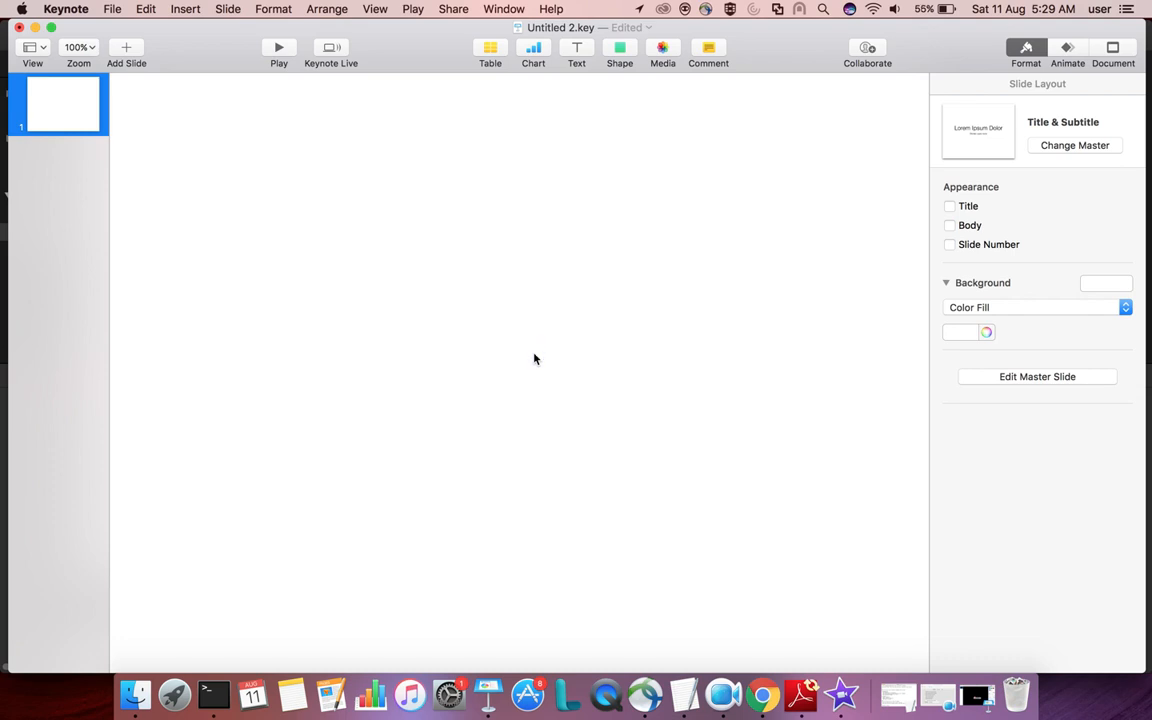
Step: Paste the Instagram logo onto the slide and shrink it to a small icon at lower left
right_click(536, 360)
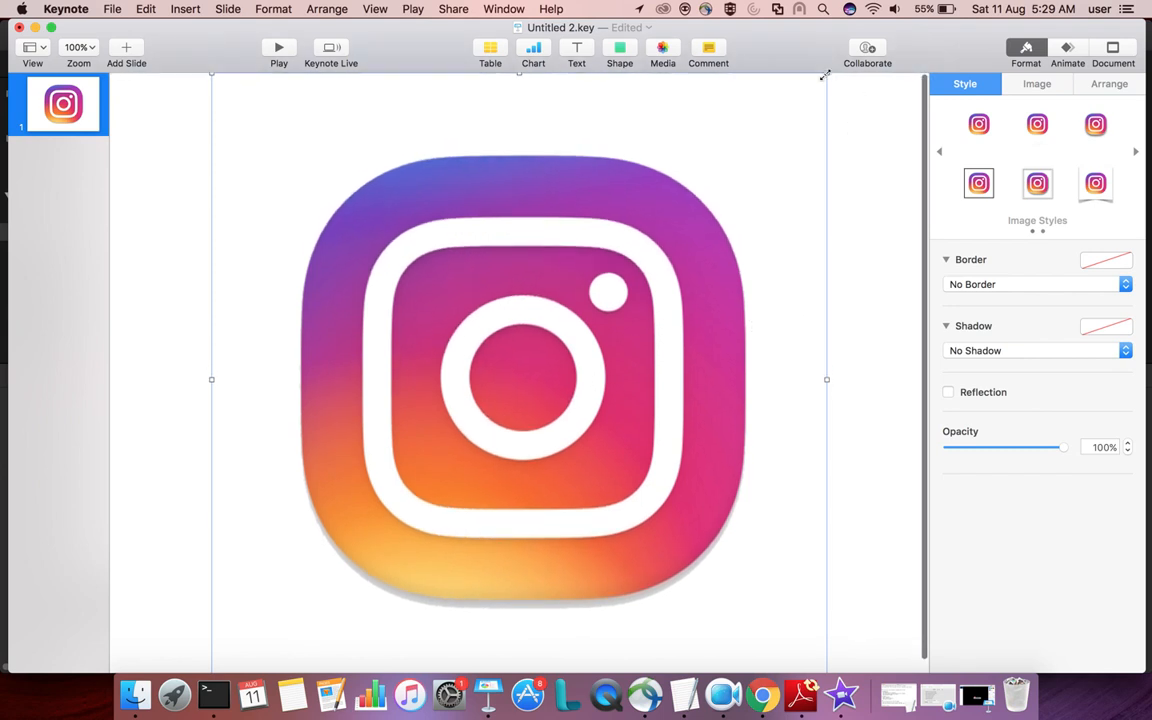
left_click_drag(826, 380, 388, 540)
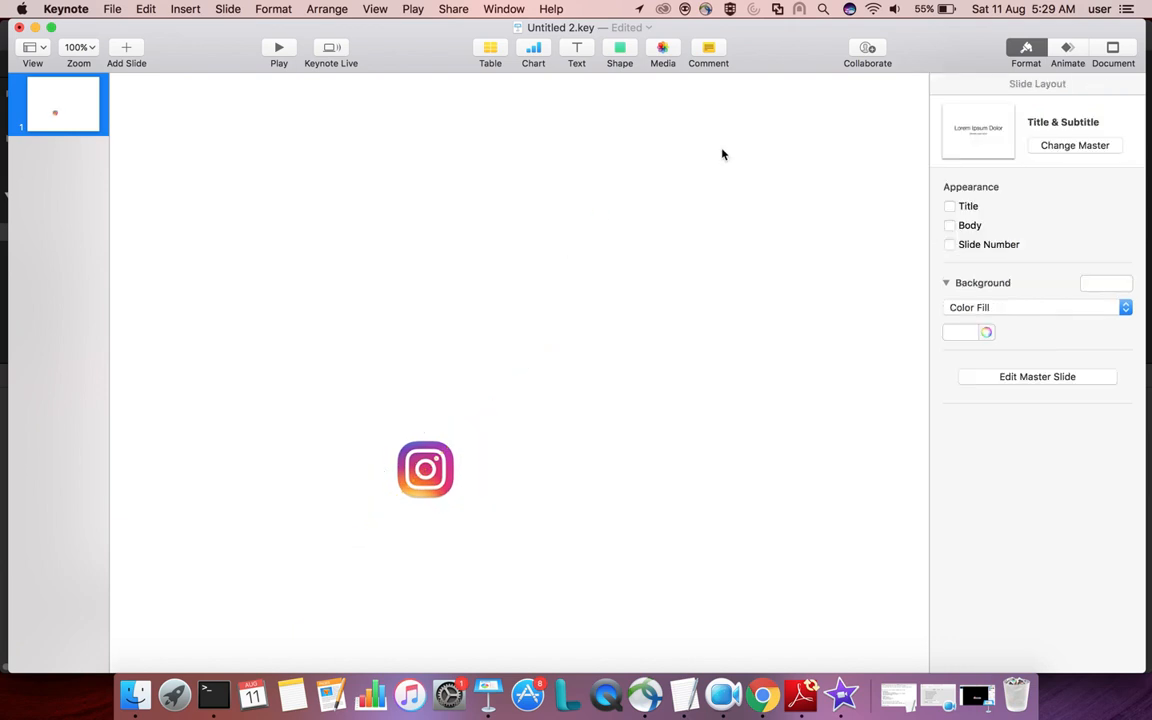
Step: Insert a rounded rectangle, stretch it into a wide flat bar and fill it grey
left_click(618, 50)
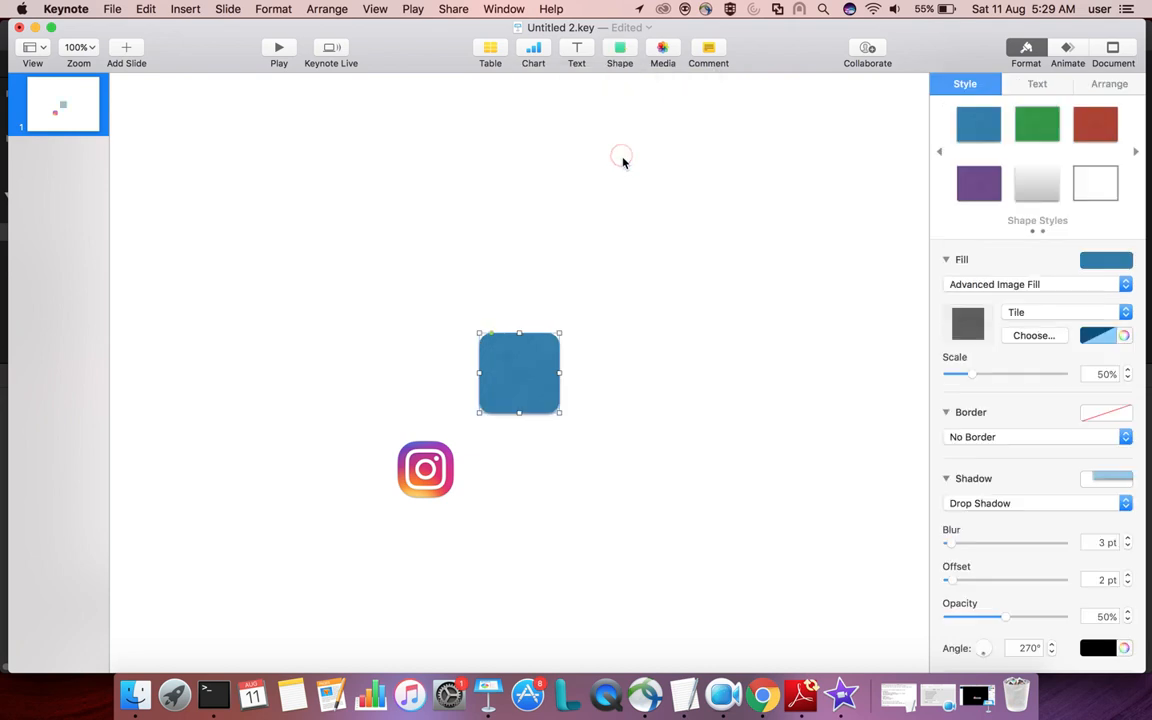
left_click_drag(560, 412, 616, 362)
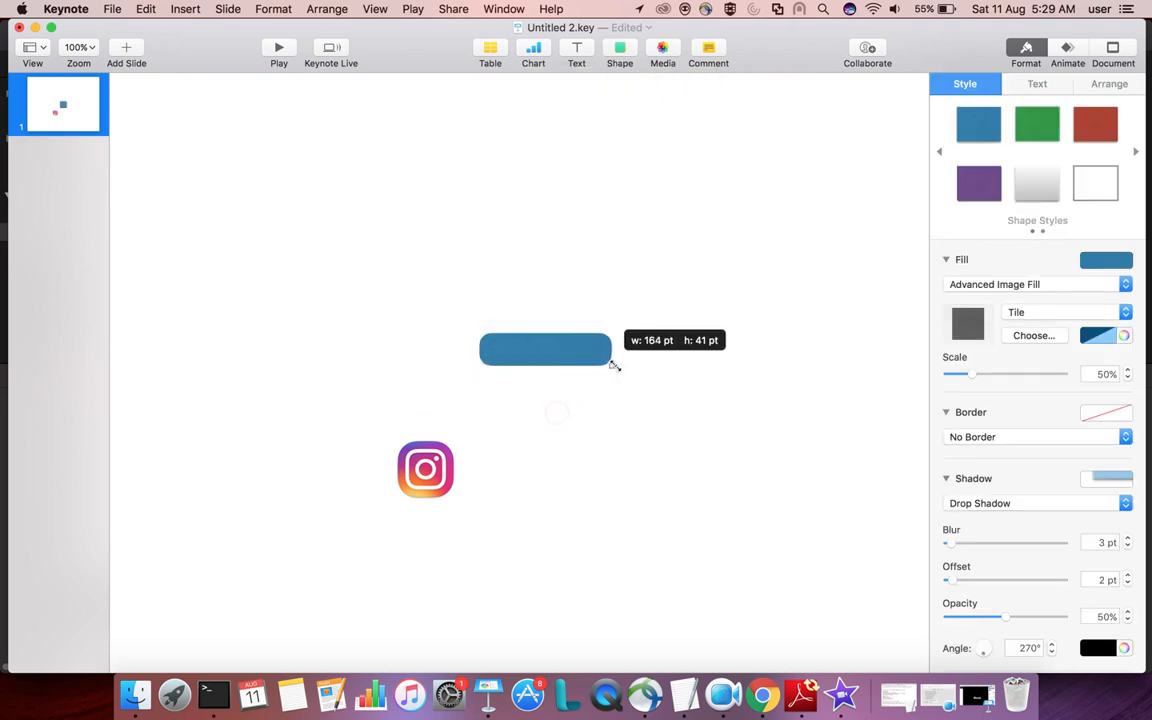
left_click_drag(612, 364, 692, 378)
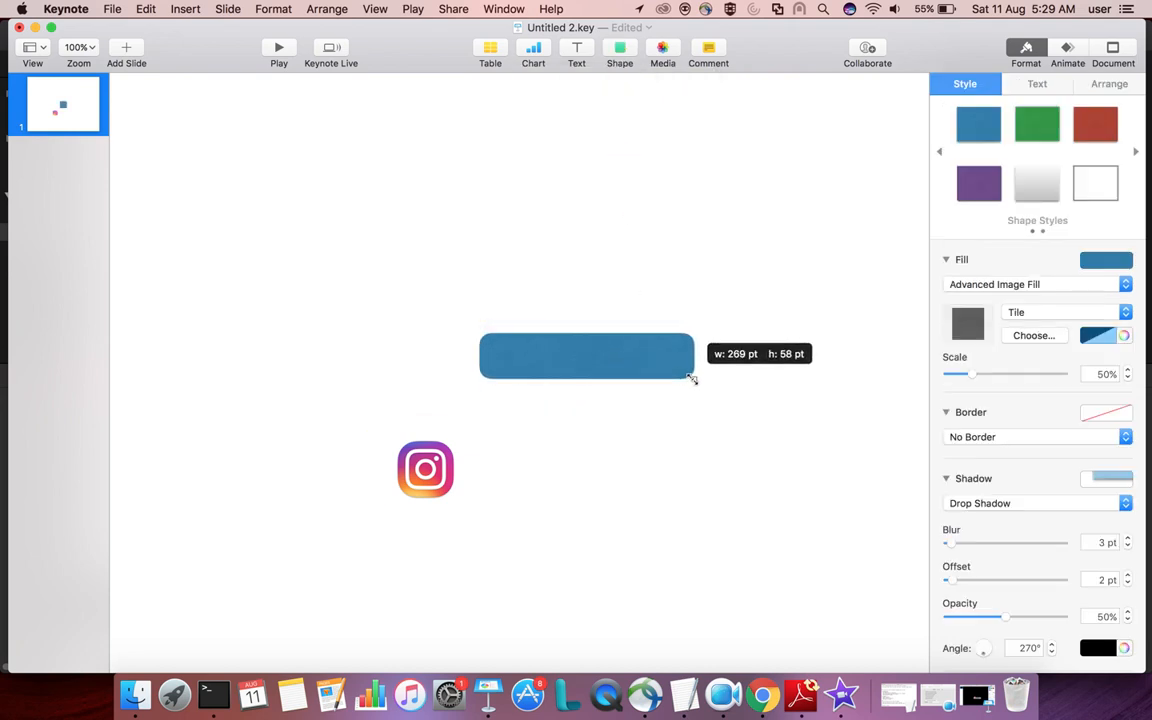
left_click(1104, 260)
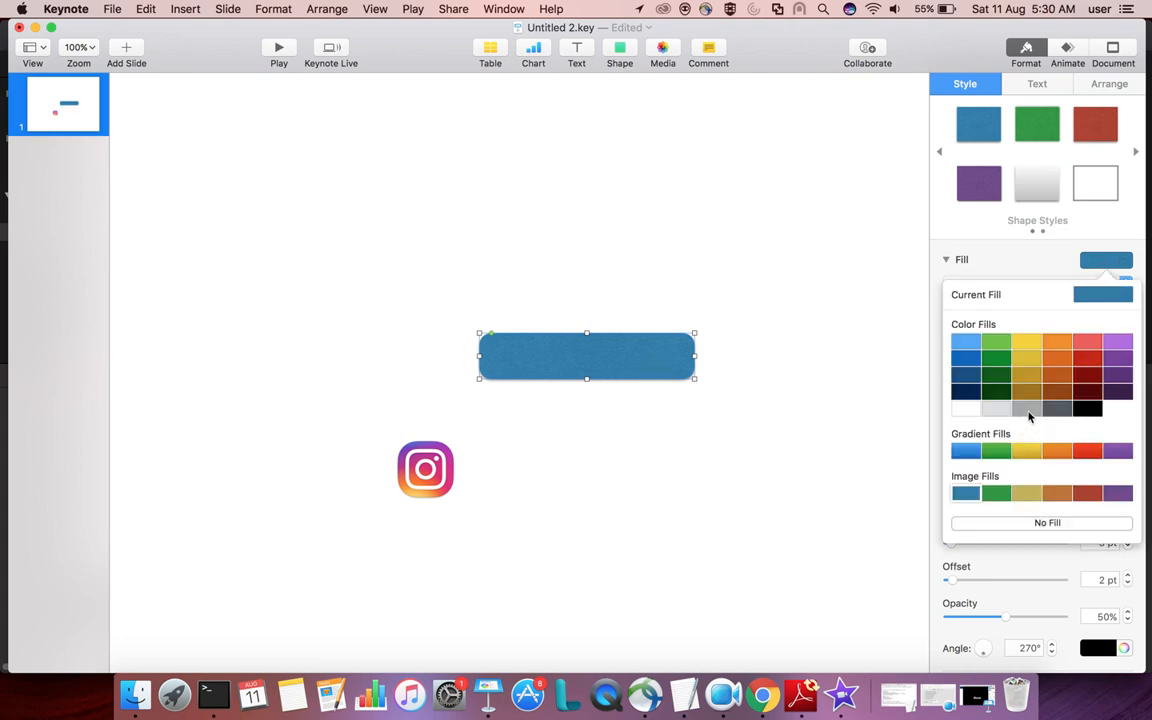
left_click(1030, 416)
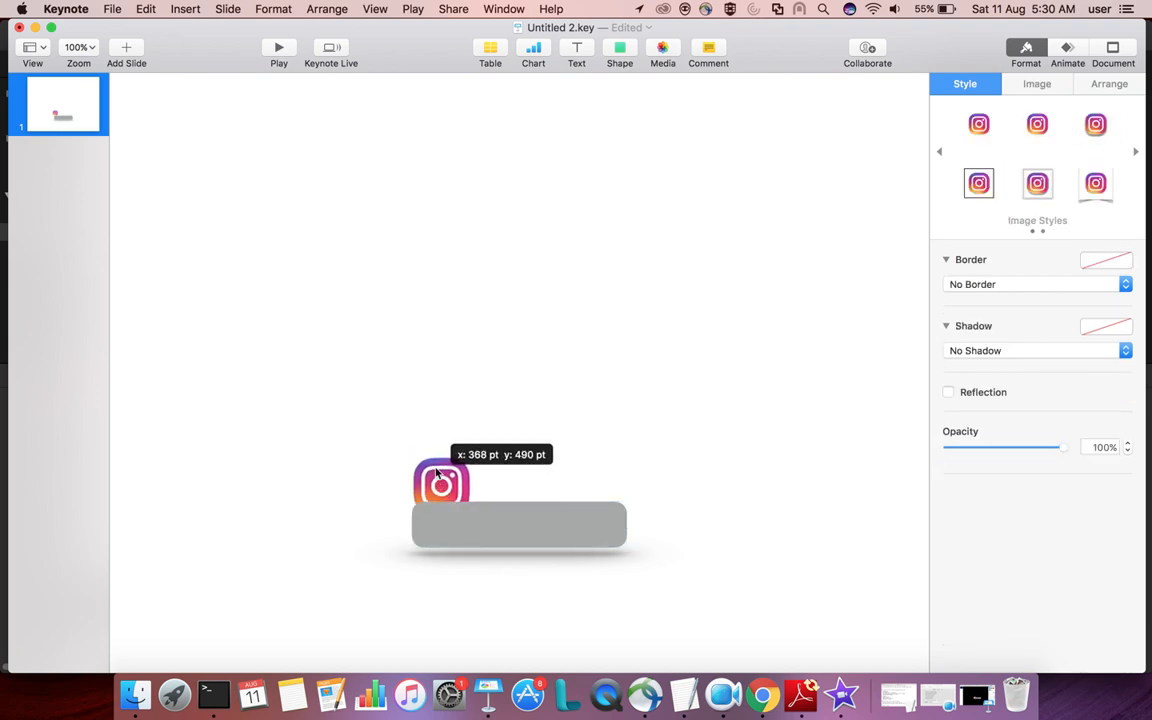
Step: Move and slightly enlarge the logo so it overlaps the grey bar's left end
left_click_drag(440, 486, 438, 464)
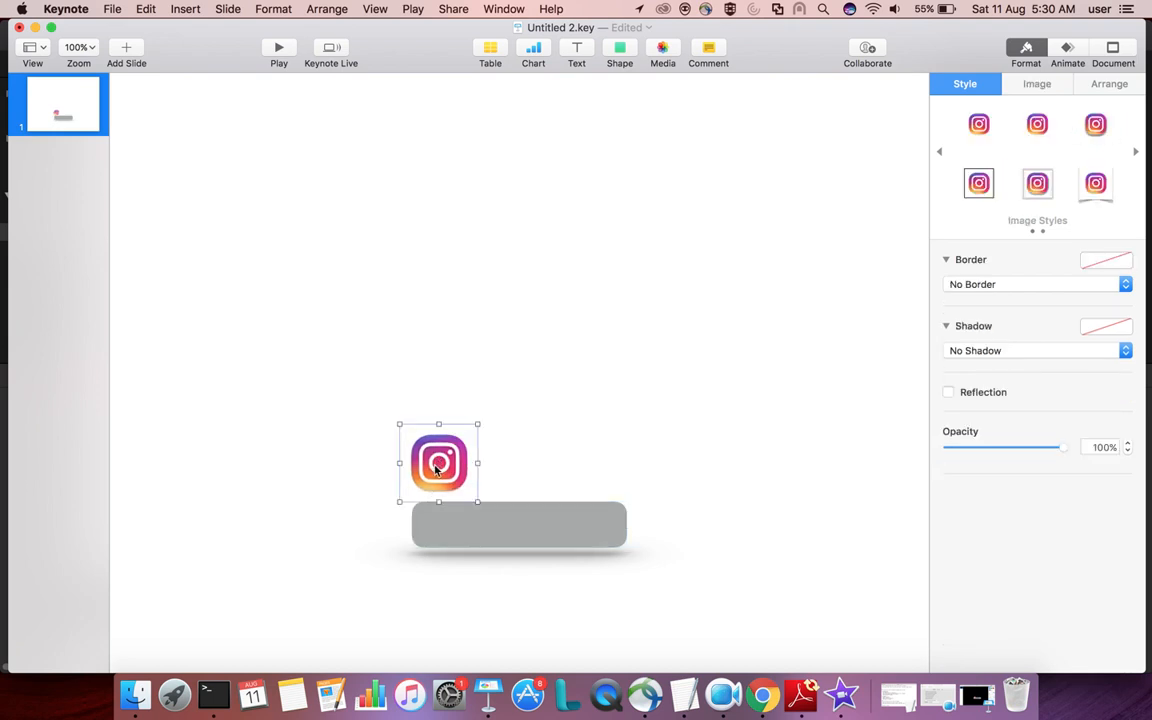
left_click_drag(438, 464, 444, 478)
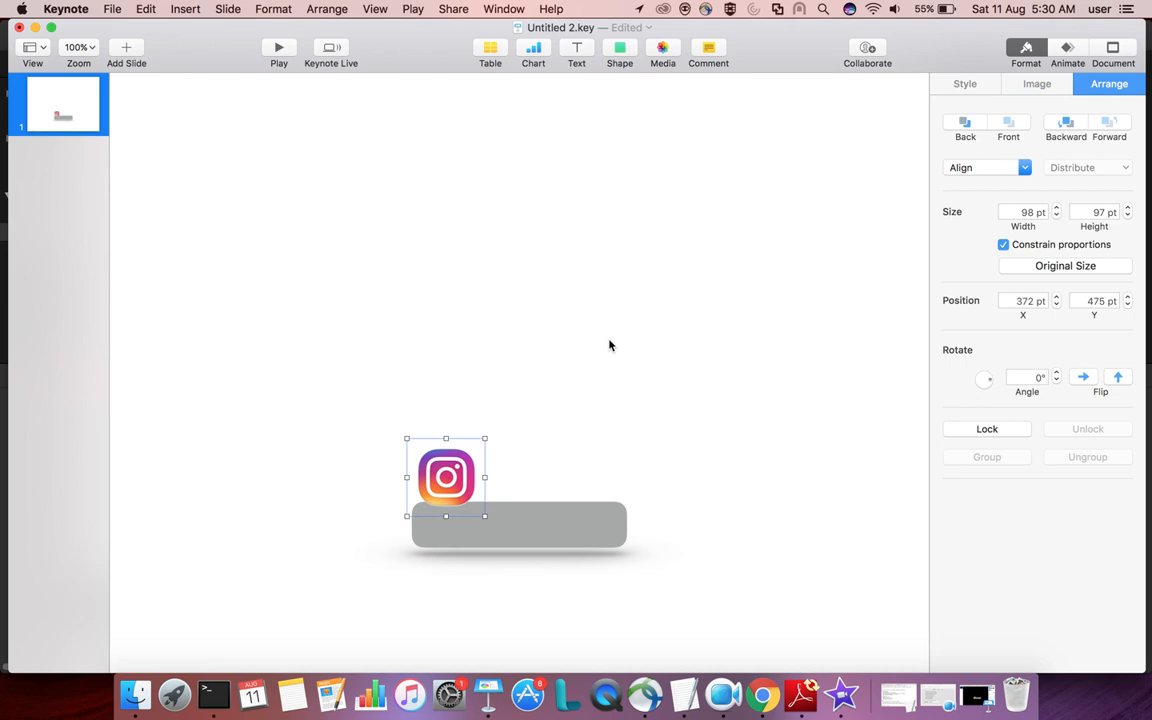
left_click_drag(444, 476, 448, 492)
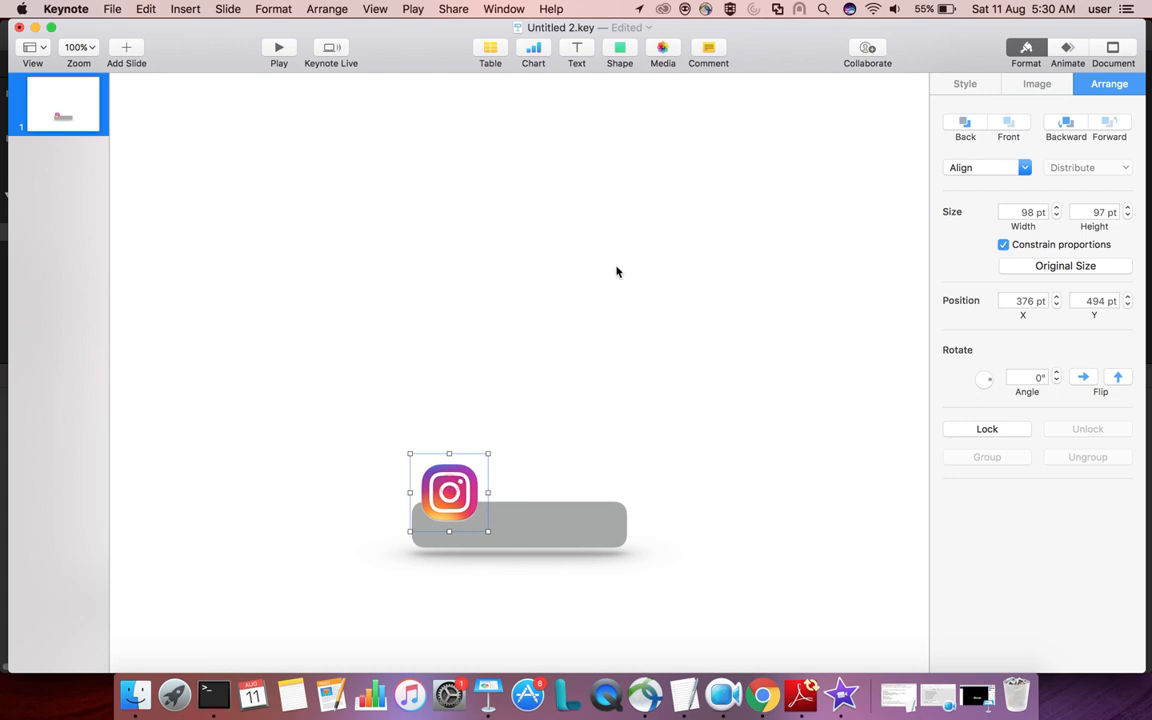
Step: Apply a Contact Shadow preset to the logo from the Style settings and fine-tune it
left_click(964, 84)
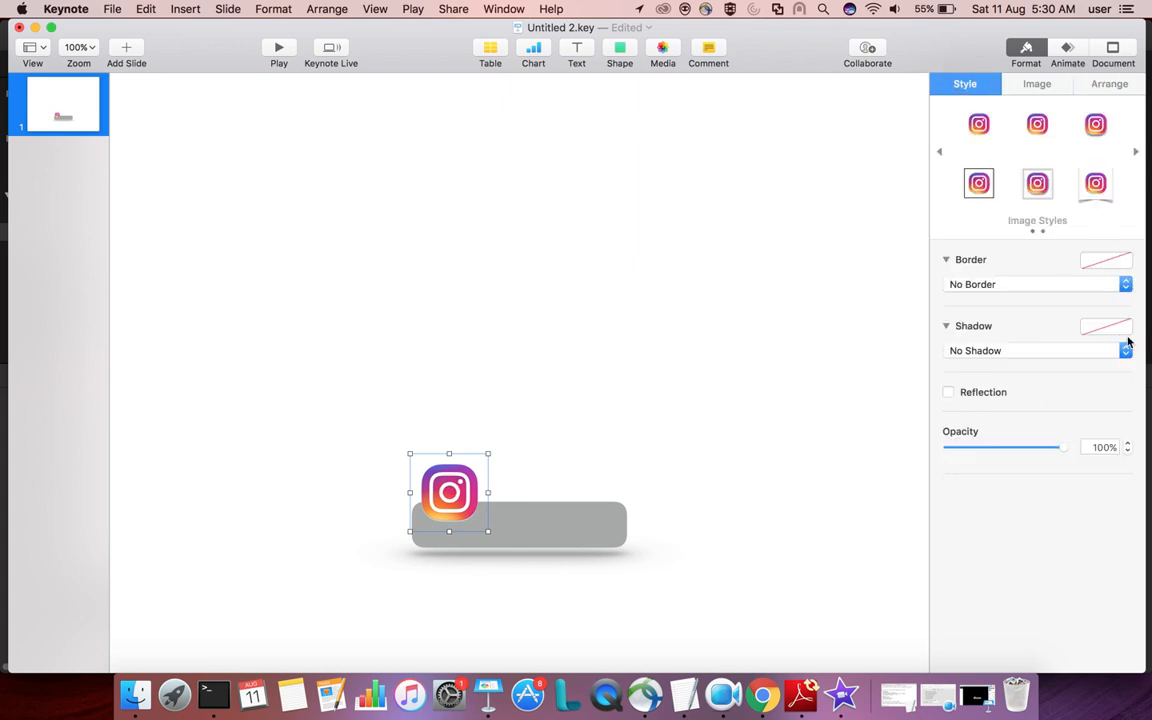
left_click(1128, 350)
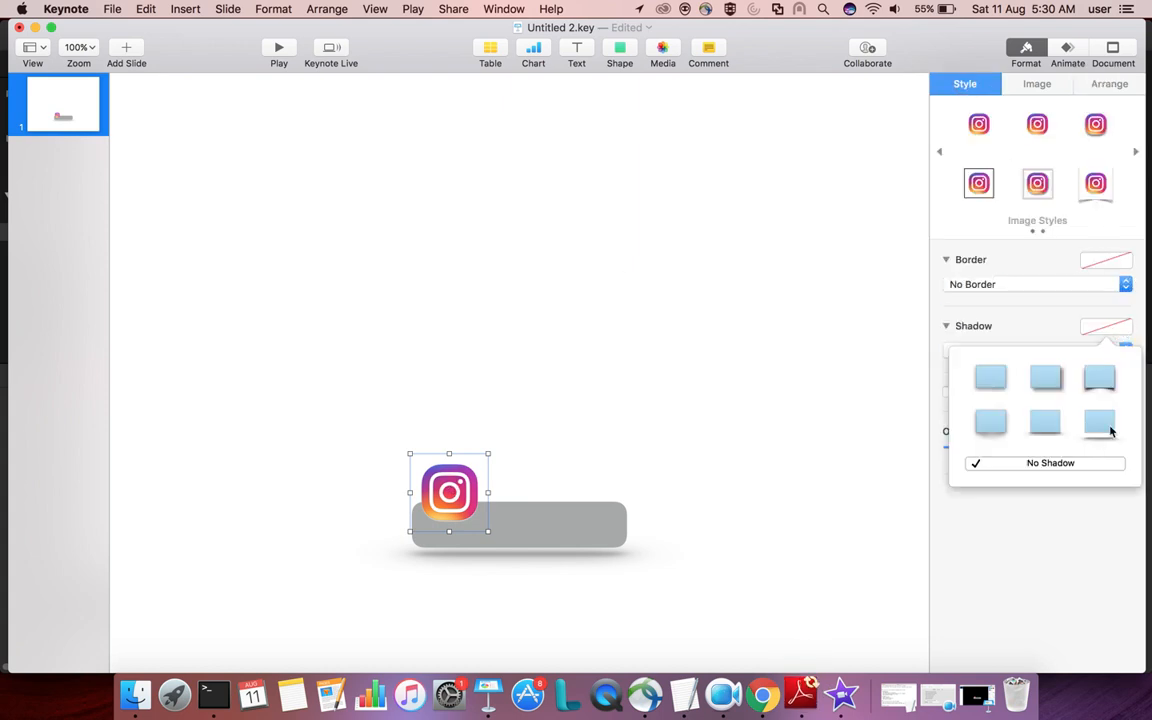
left_click(1094, 430)
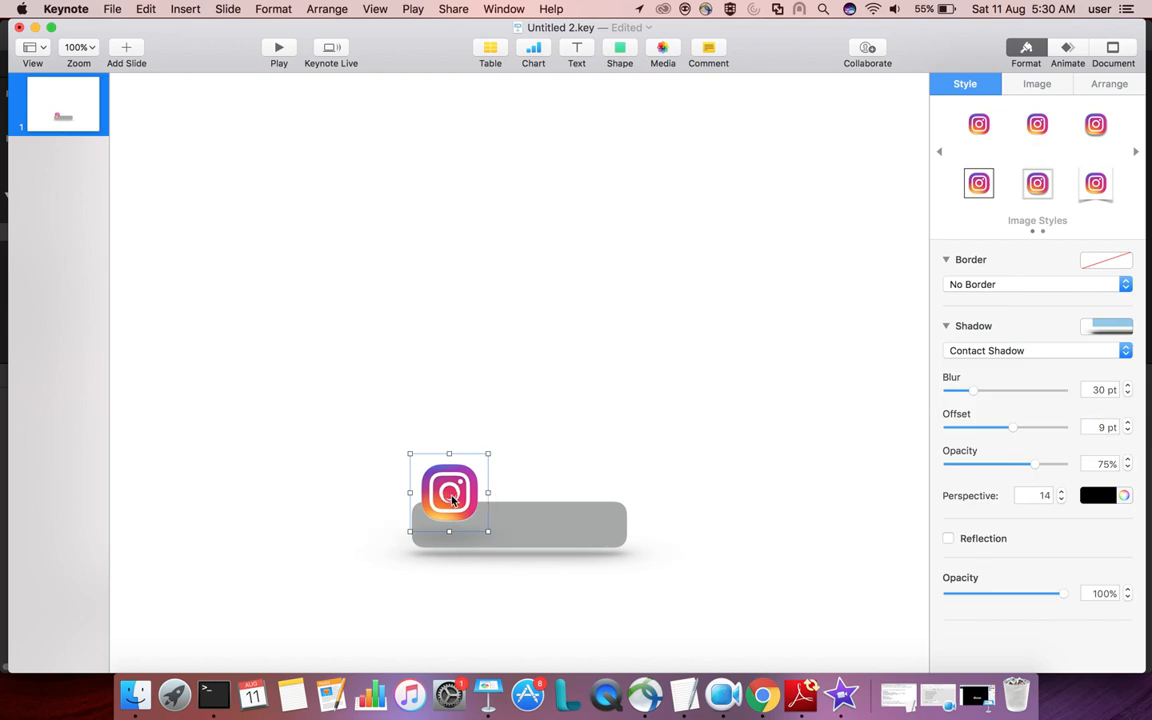
left_click_drag(488, 456, 488, 456)
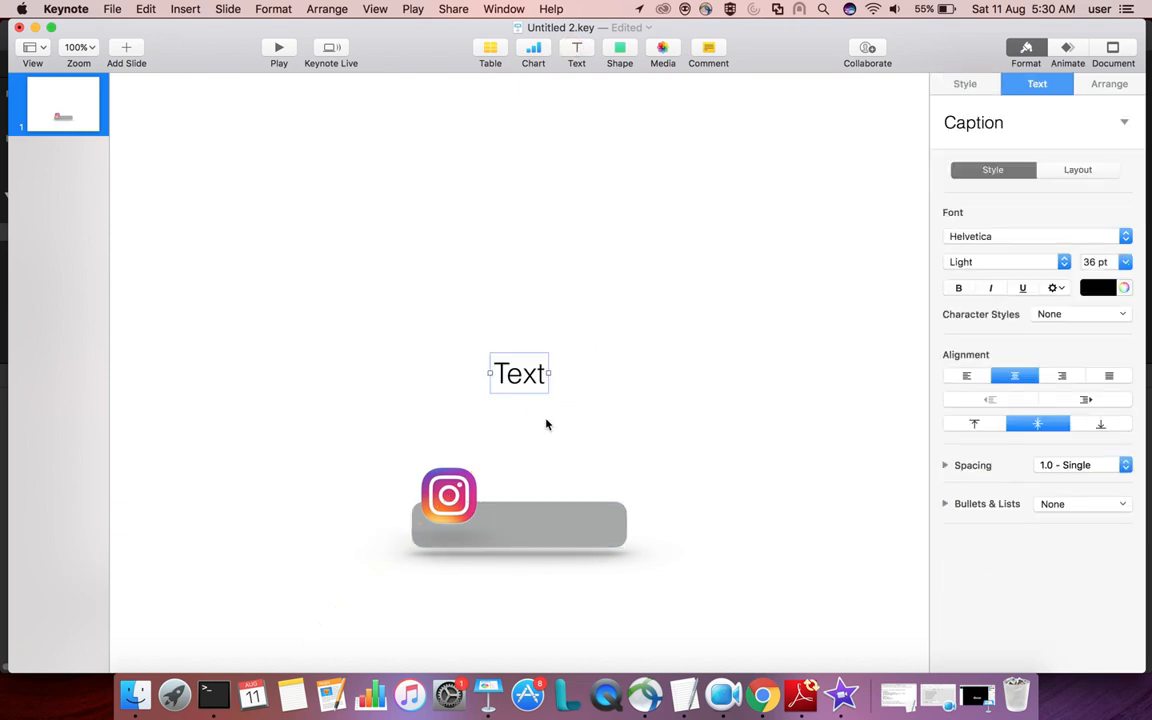
Step: Enter the caption #LittleMaster, make it smaller, and place it on the grey bar beside the logo
double_click(520, 374)
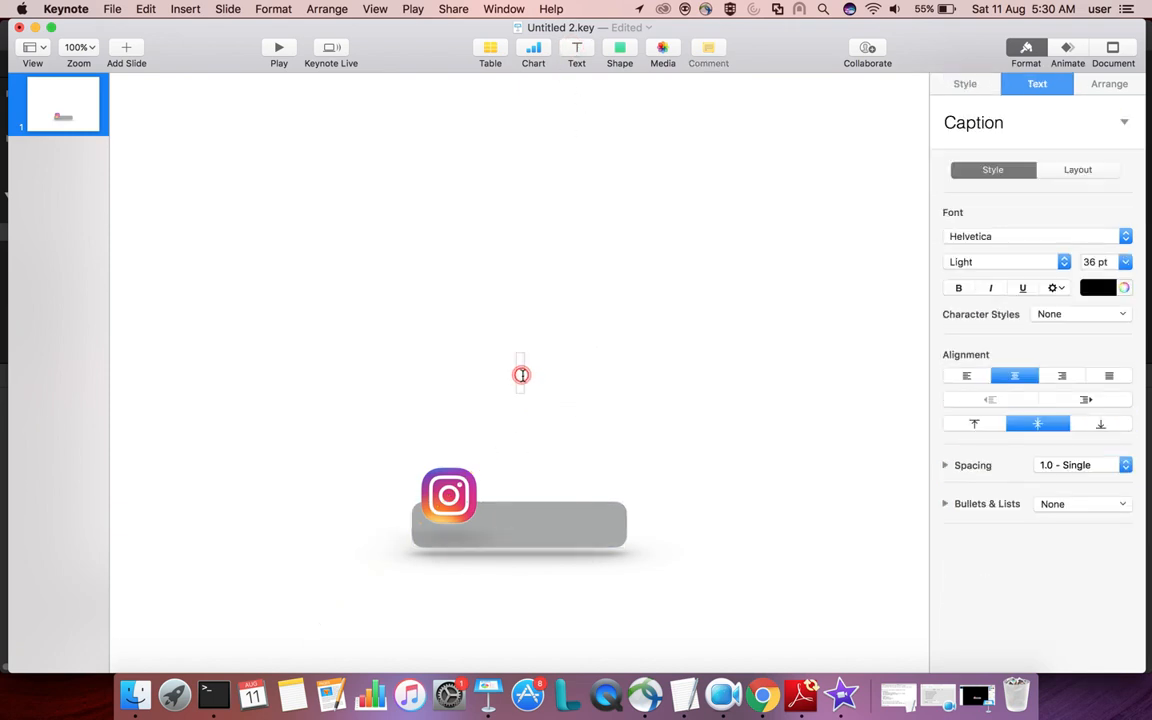
type("#L")
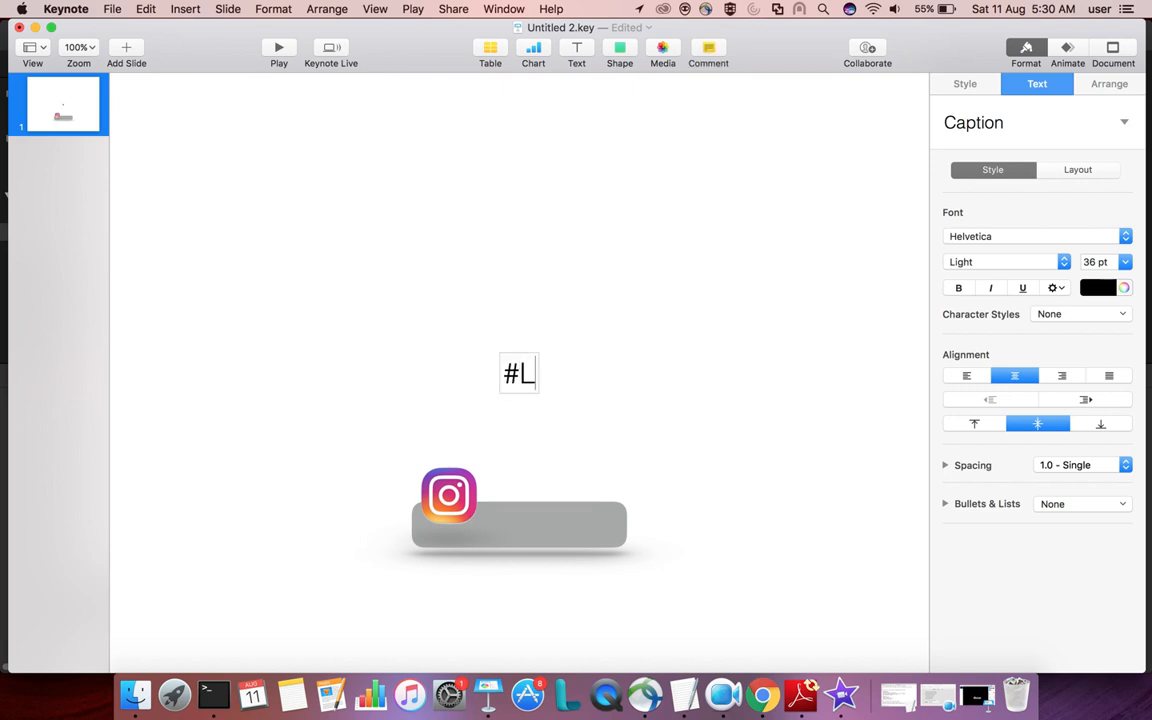
type("ittleMAs")
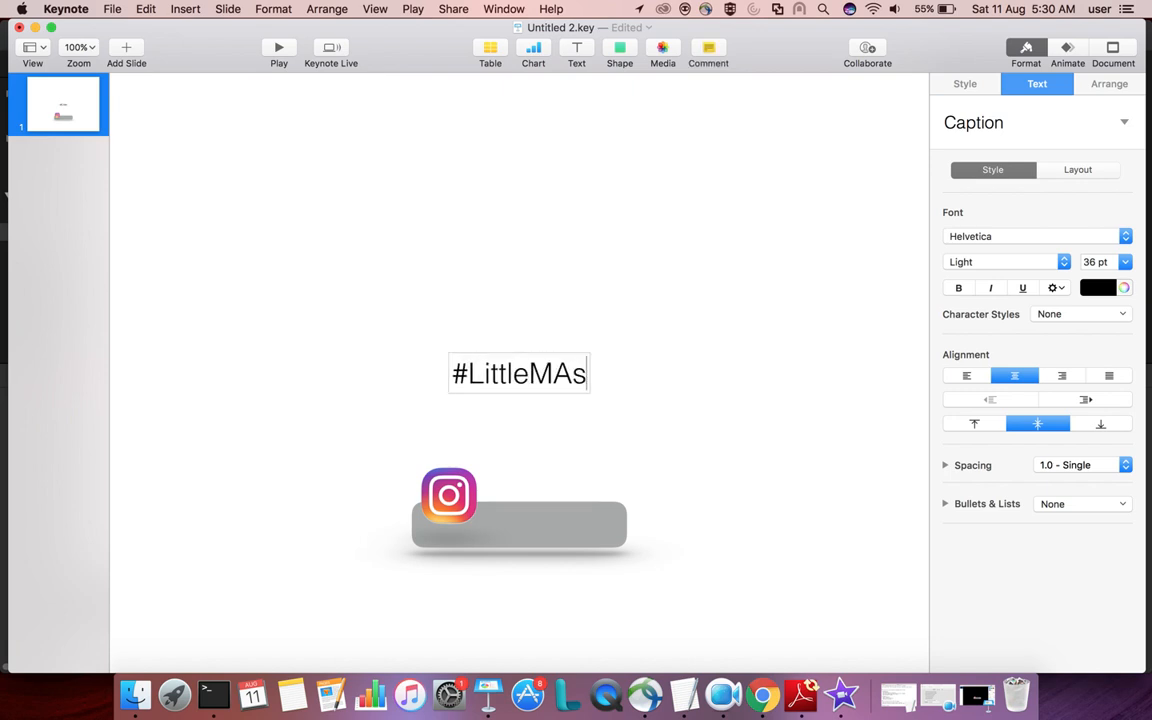
type("ter")
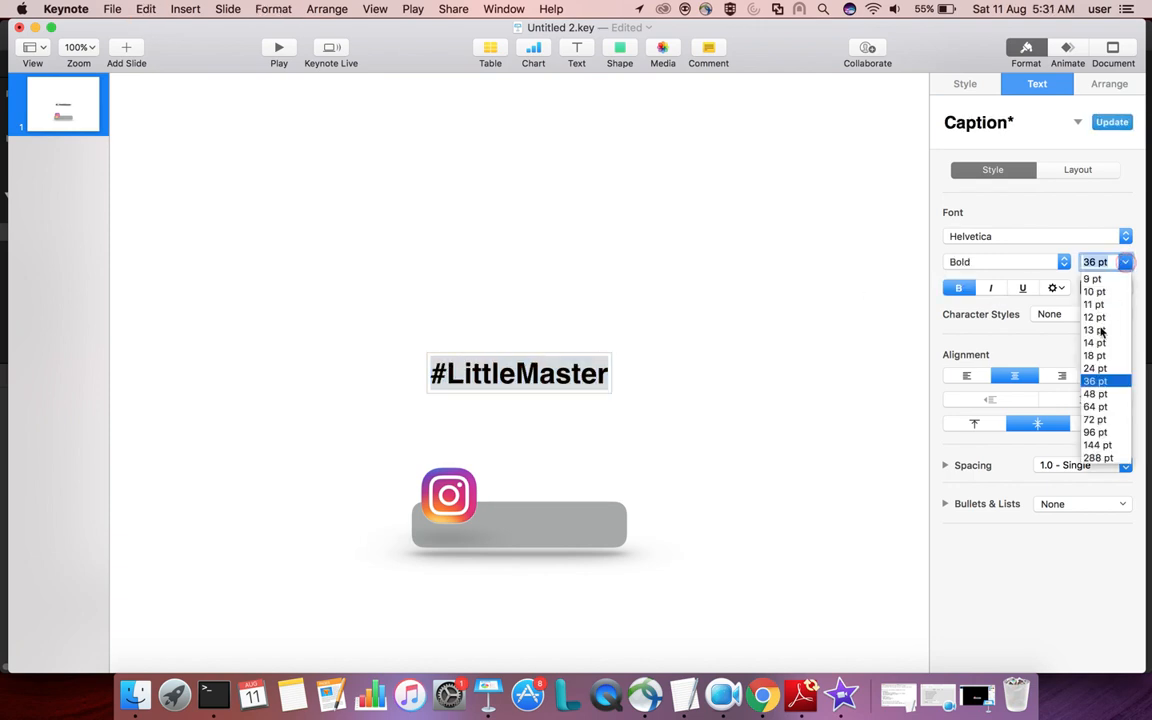
left_click(1094, 368)
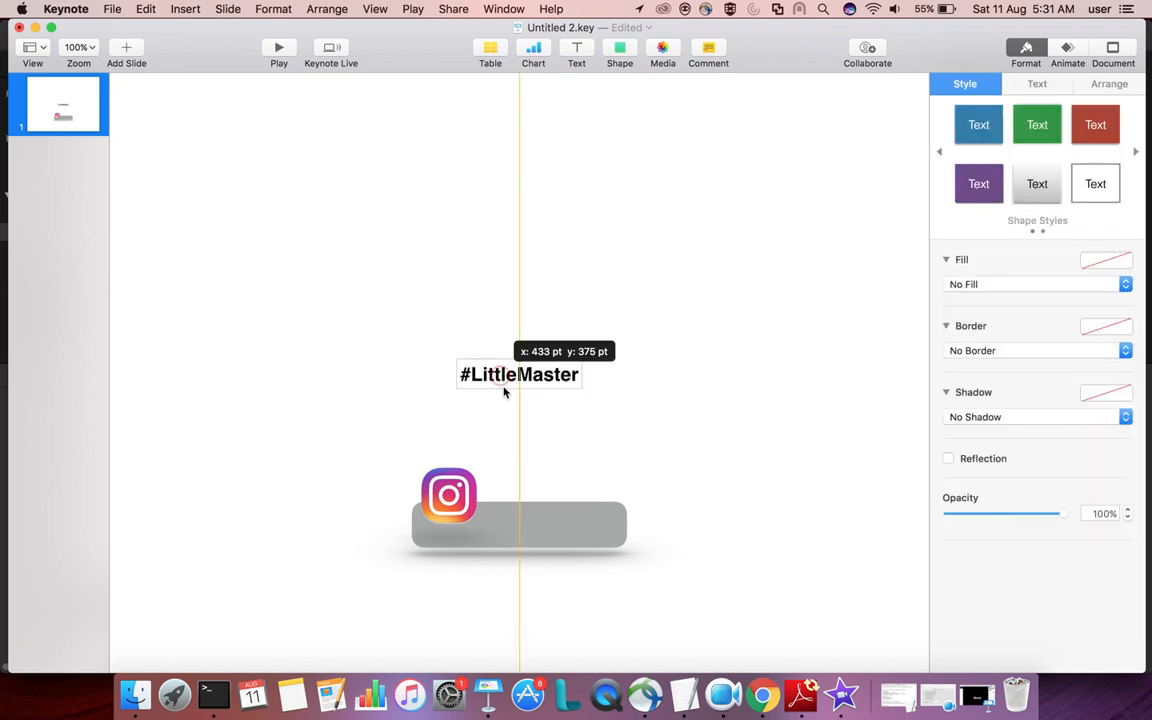
left_click_drag(518, 374, 540, 524)
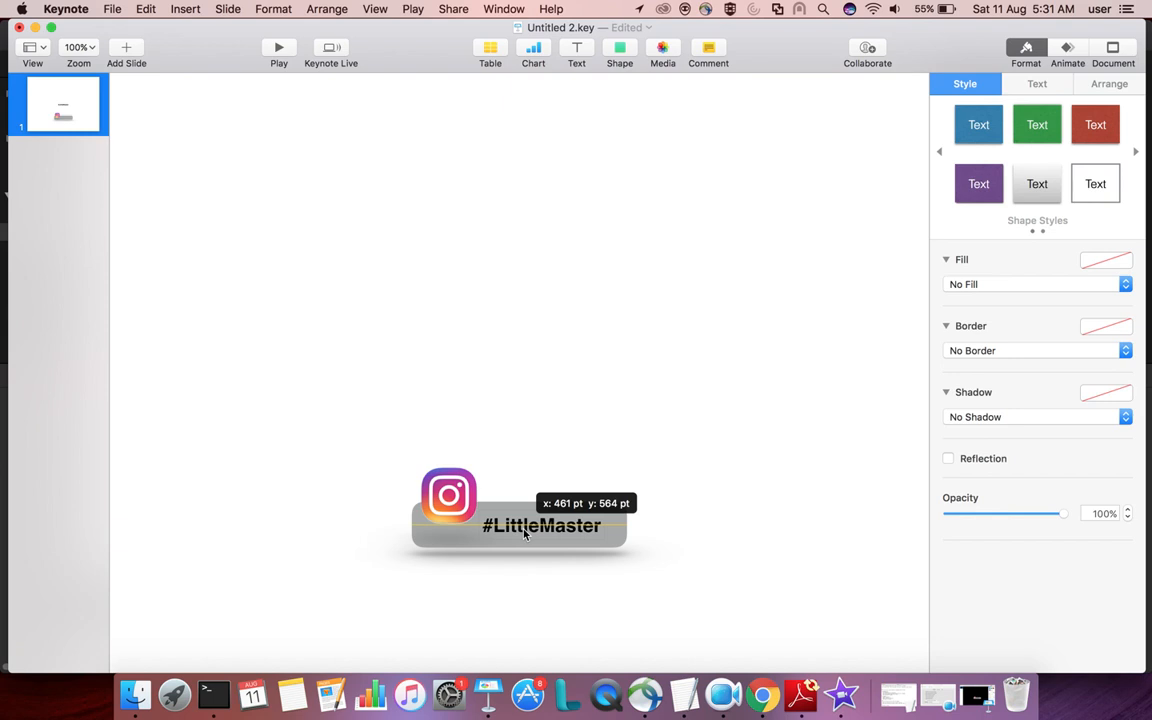
Step: Set the slide Background to No Fill so the logo and label sit on transparency
left_click(584, 430)
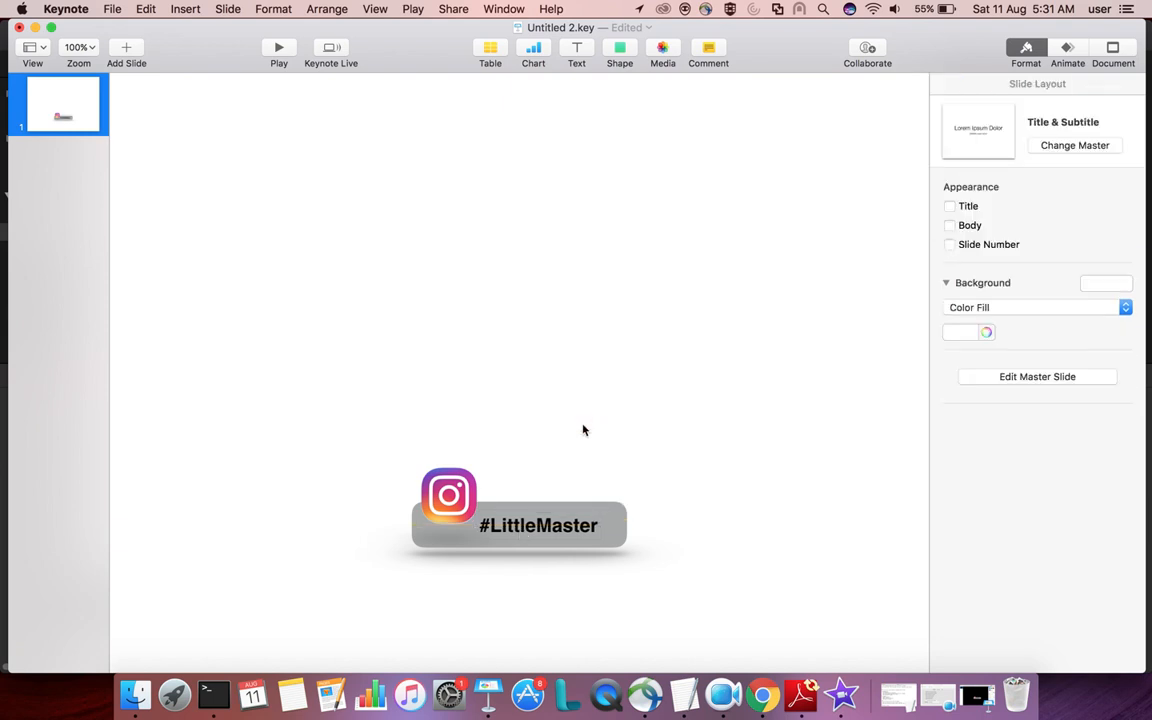
mouse_move(756, 324)
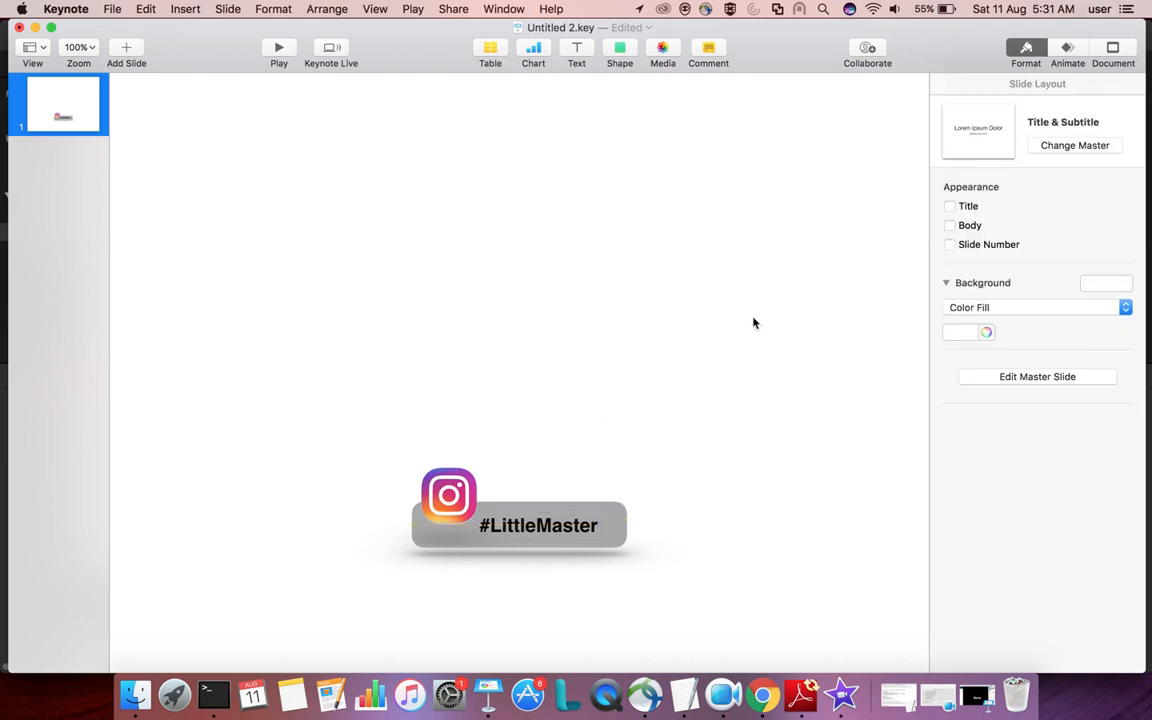
left_click(1036, 308)
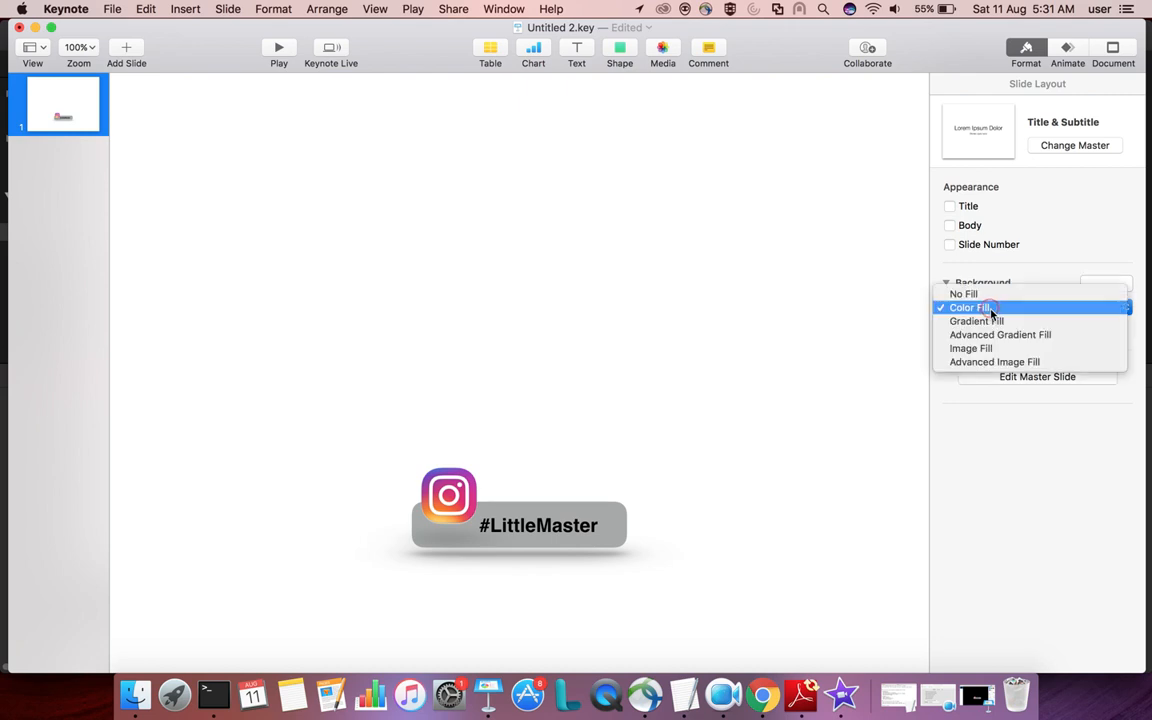
left_click(964, 292)
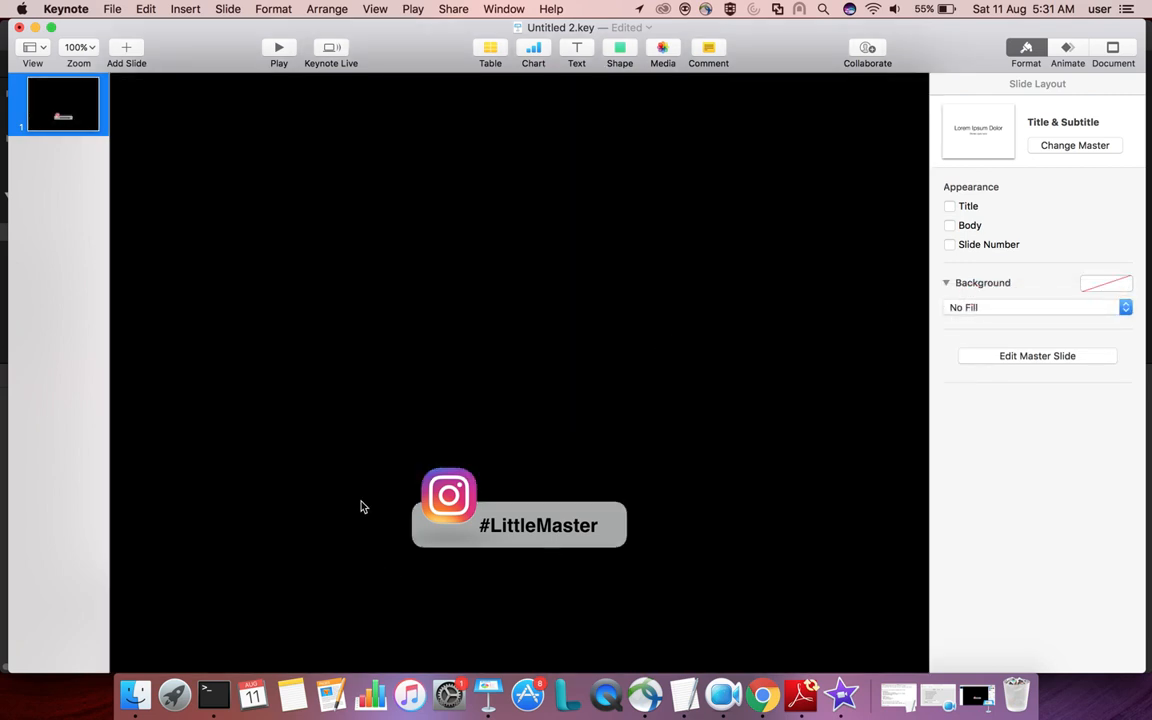
left_click(448, 498)
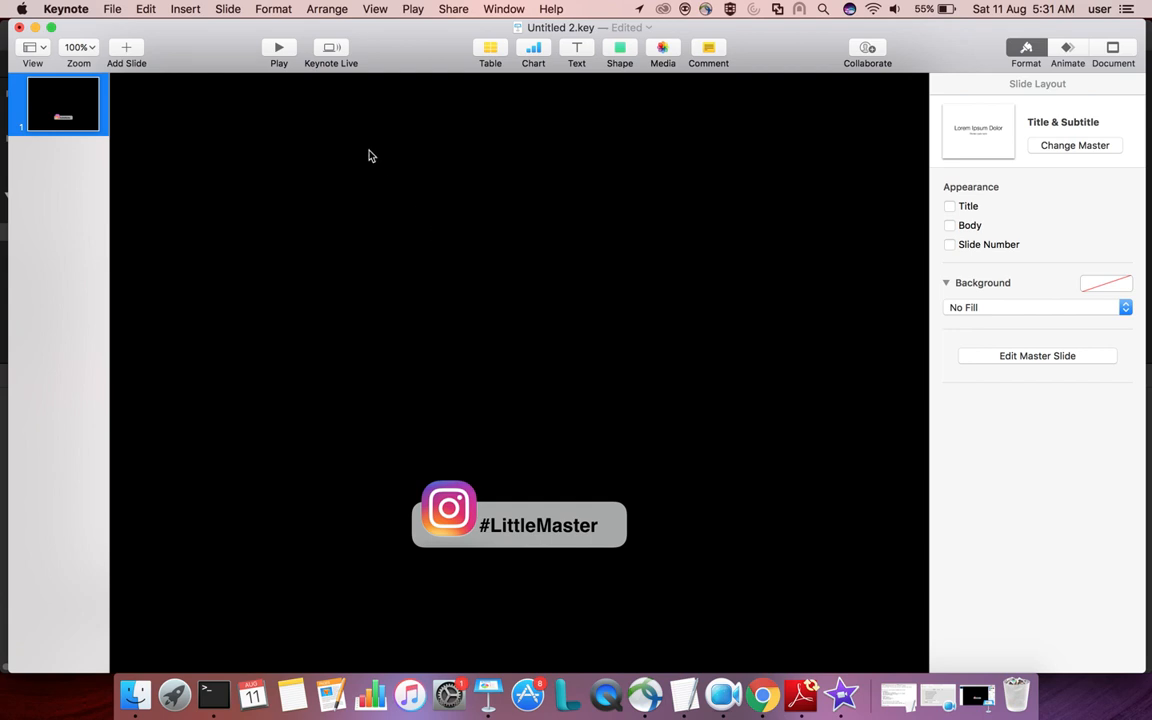
left_click(114, 10)
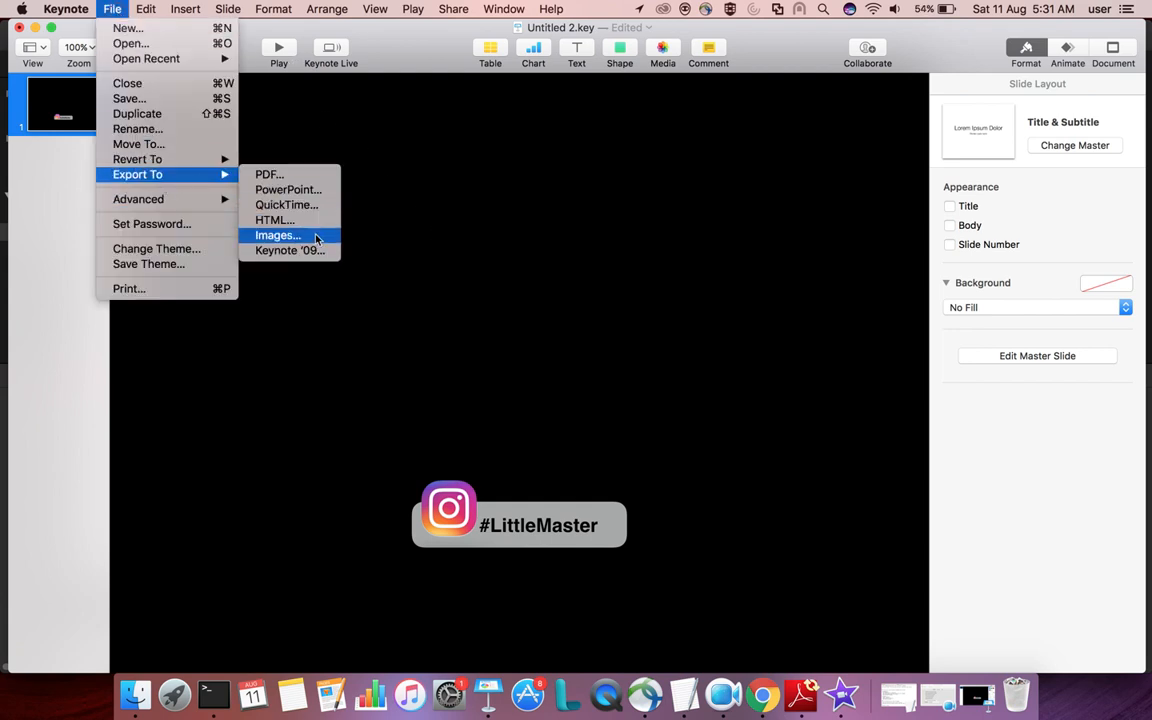
Step: Export the slide via File > Export To > Images with Format set to PNG
left_click(276, 236)
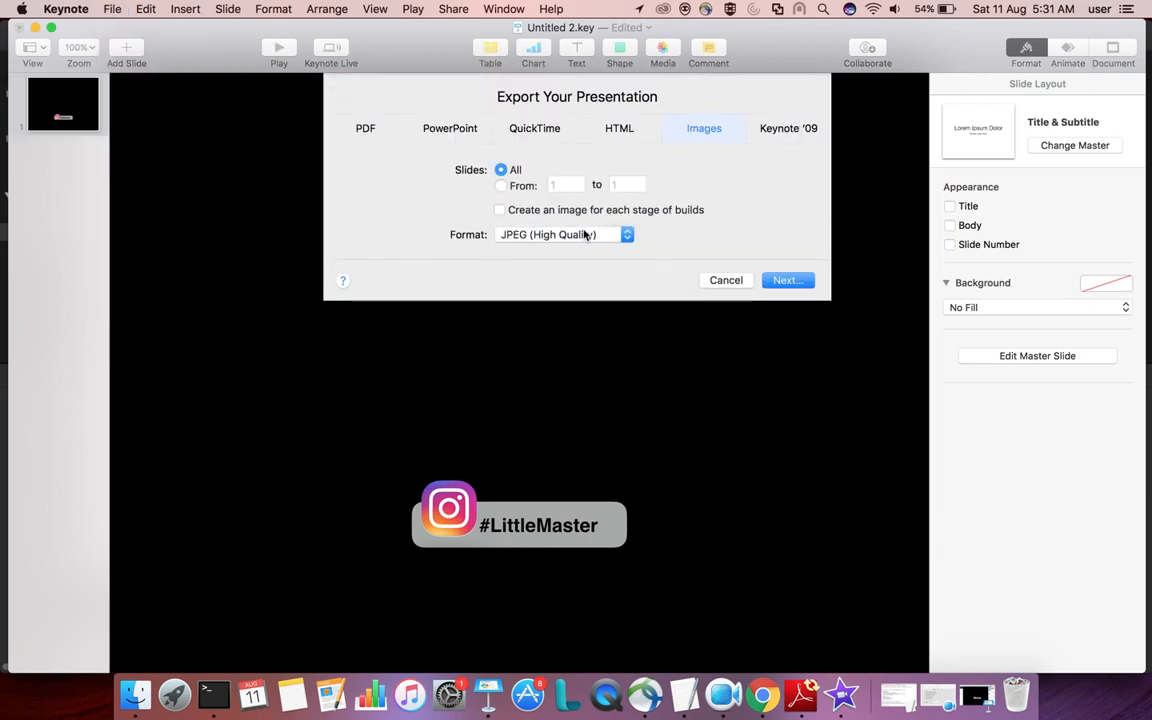
left_click(564, 234)
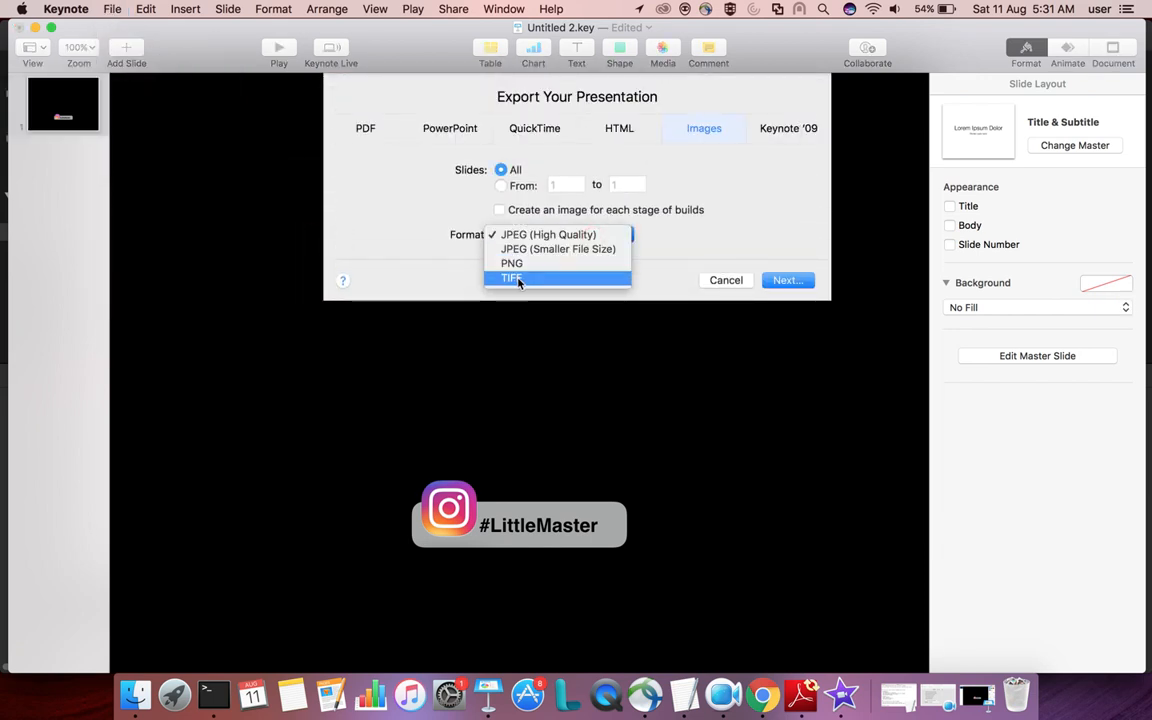
left_click(512, 264)
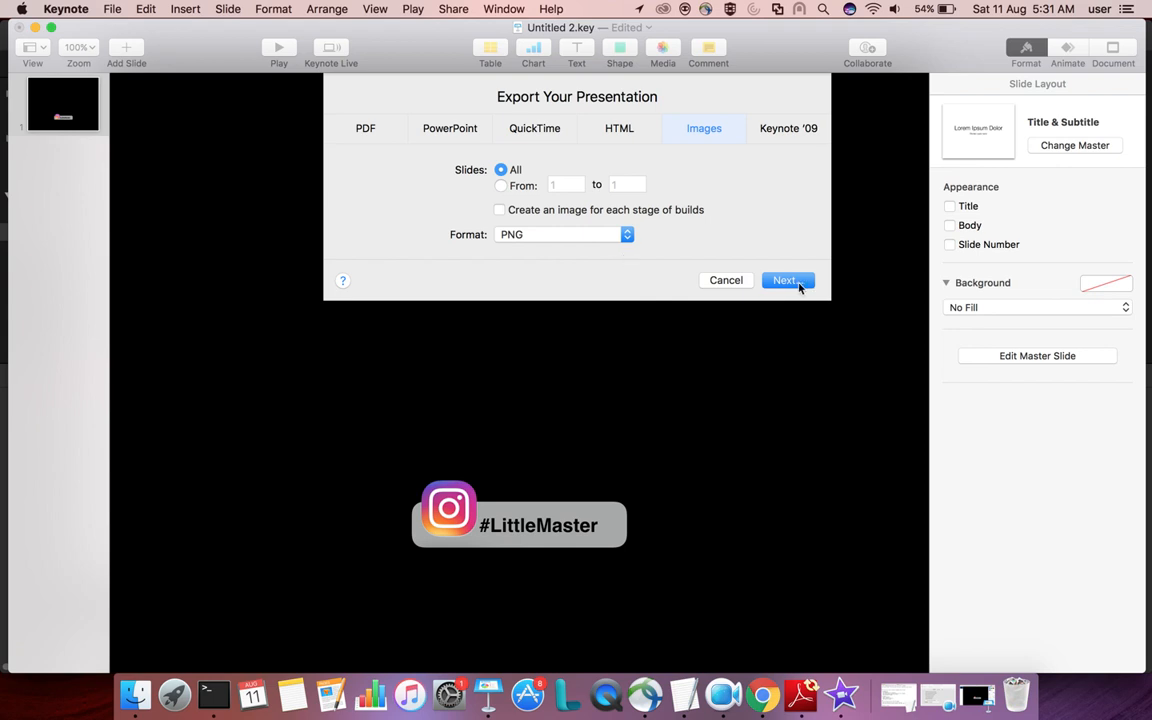
left_click(788, 280)
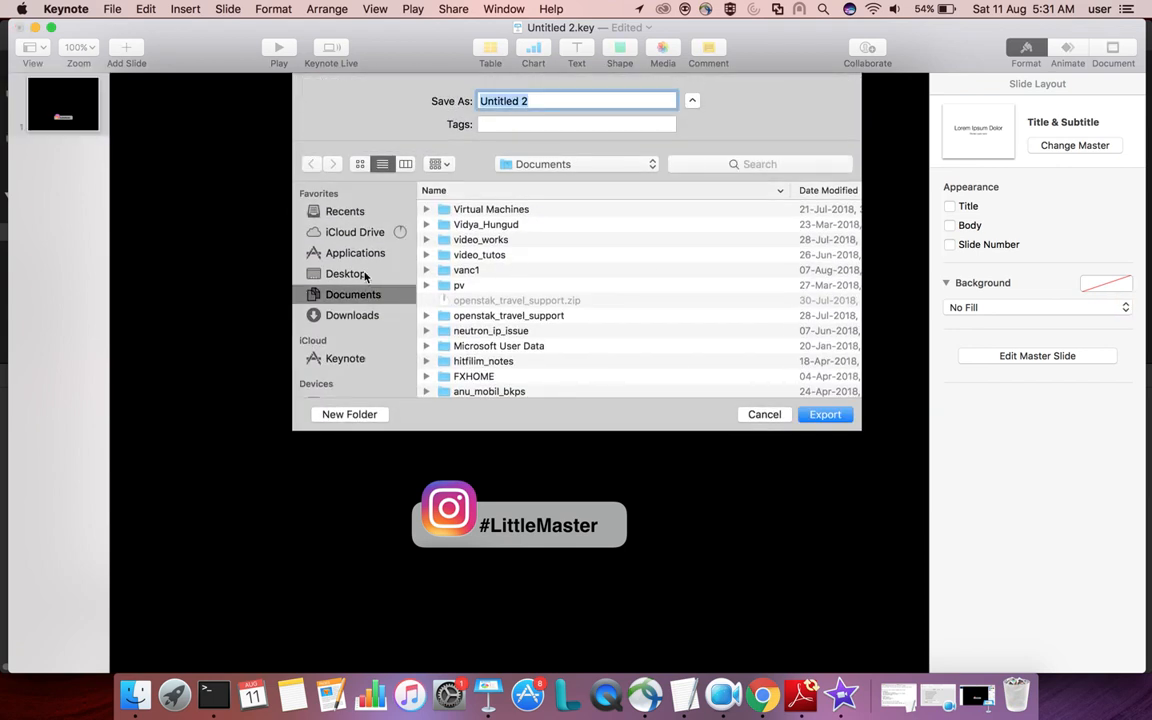
Step: Save the PNG as inst2 in Desktop > fyu > logos
left_click(346, 272)
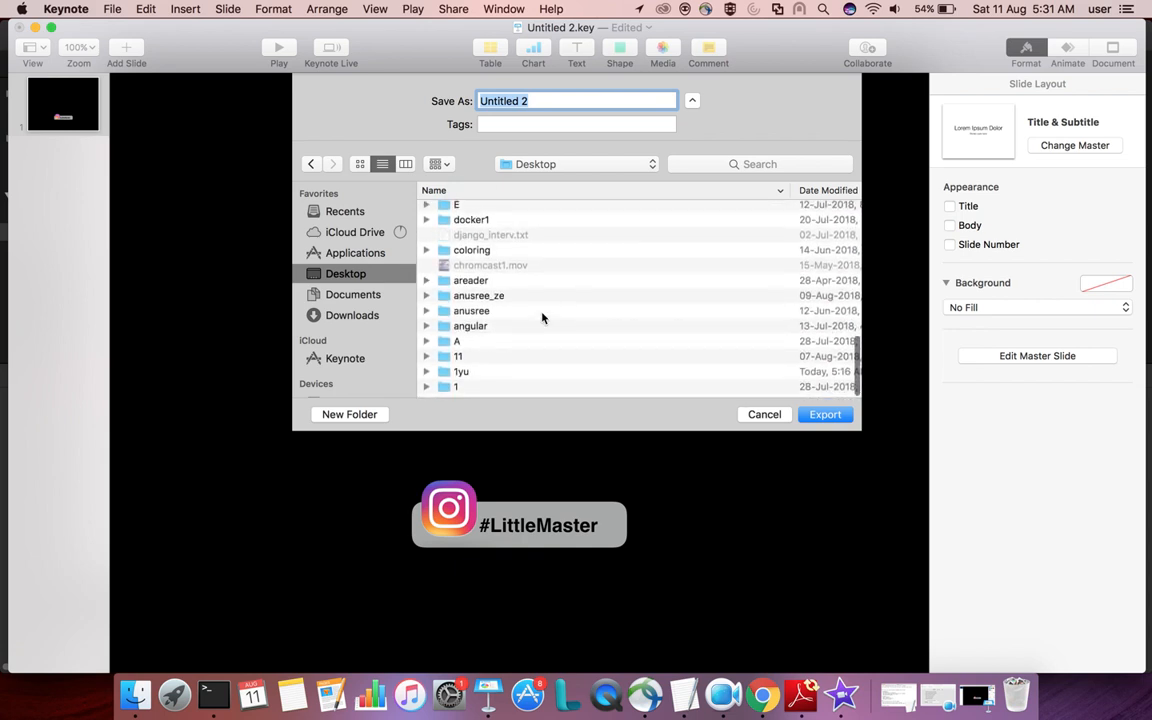
double_click(460, 370)
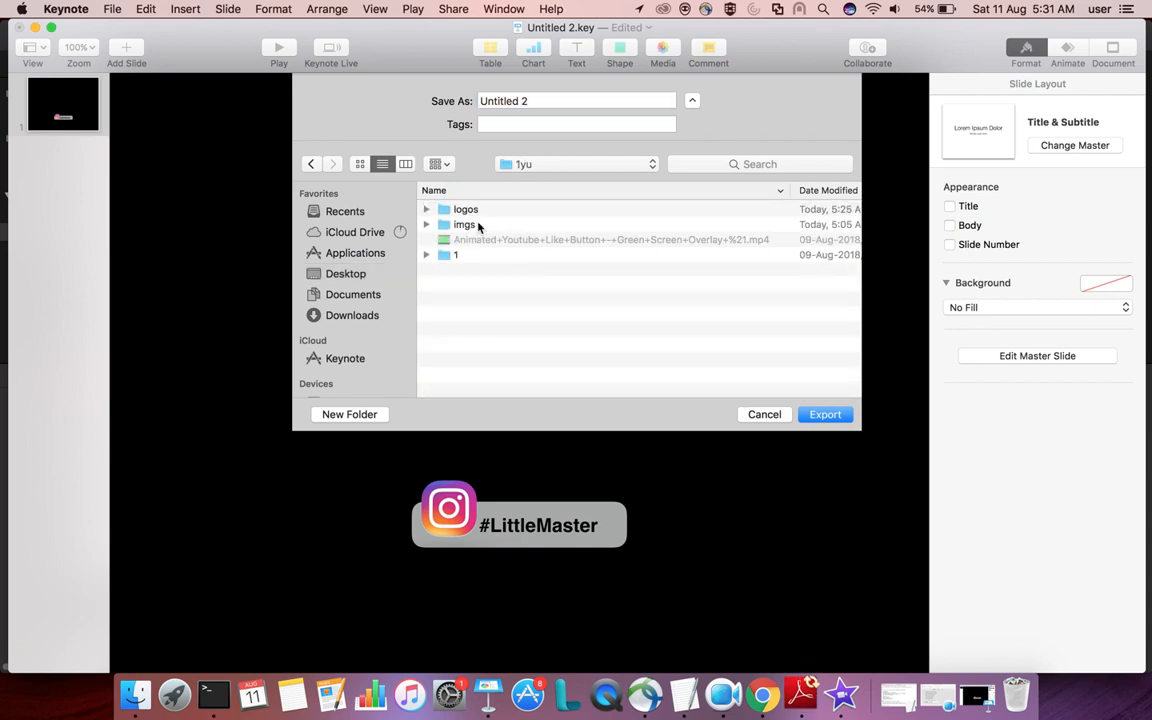
double_click(464, 210)
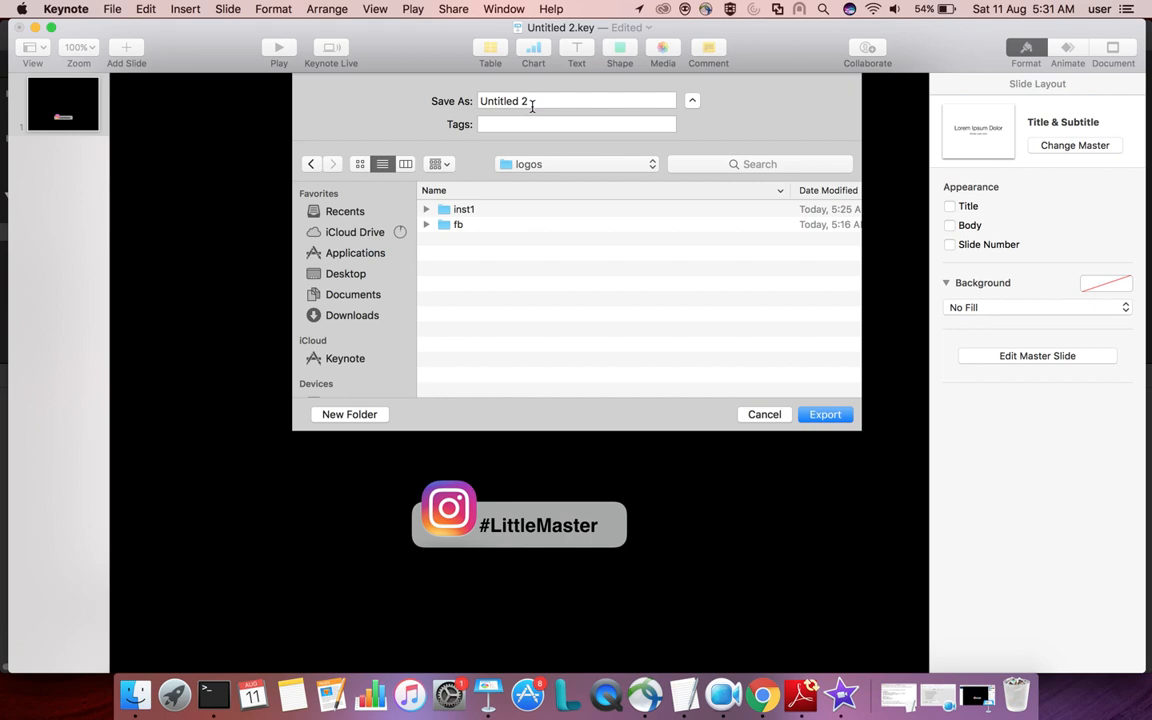
type("inst2")
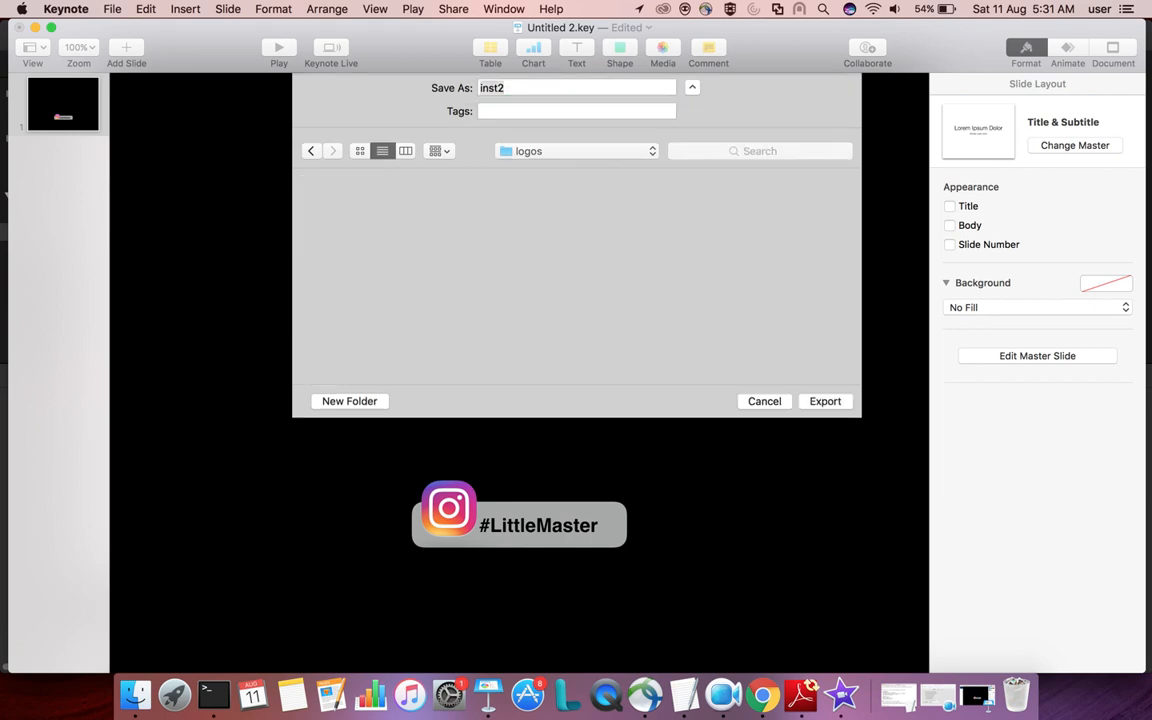
left_click(764, 400)
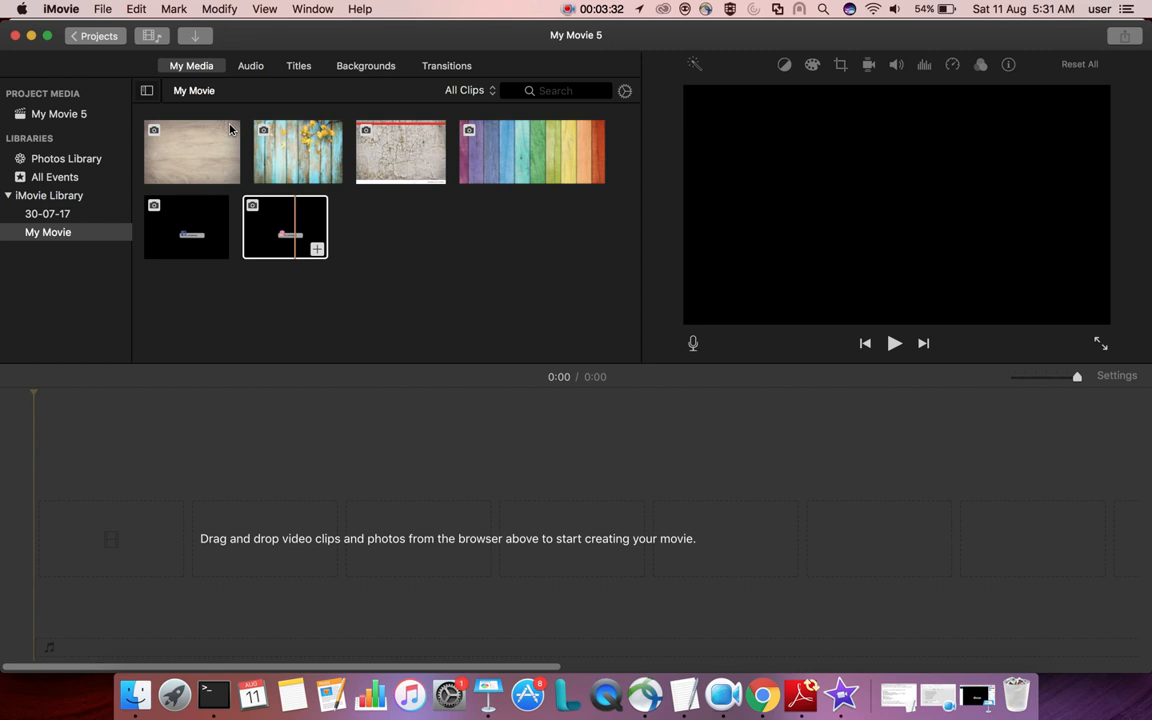
Step: Add the wood background clip to the movie timeline
left_click(192, 152)
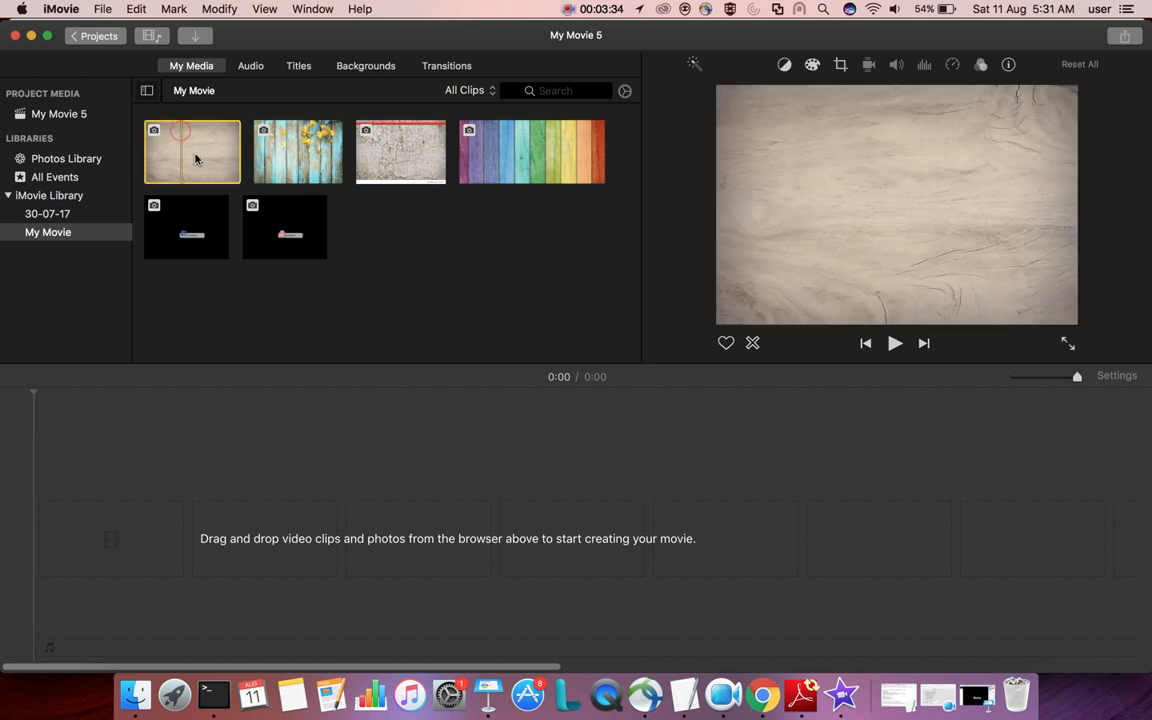
left_click_drag(192, 152, 412, 538)
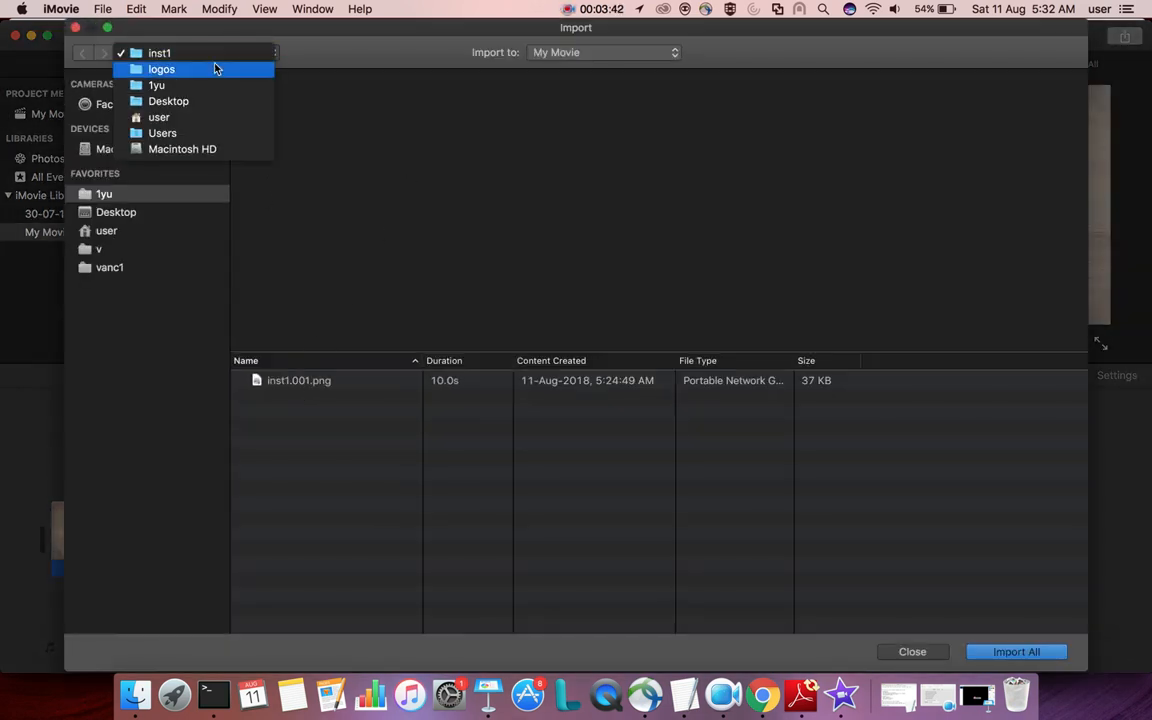
Step: Import the exported #LittleMaster PNG from the logos folder and layer it above the wood clip
left_click(160, 68)
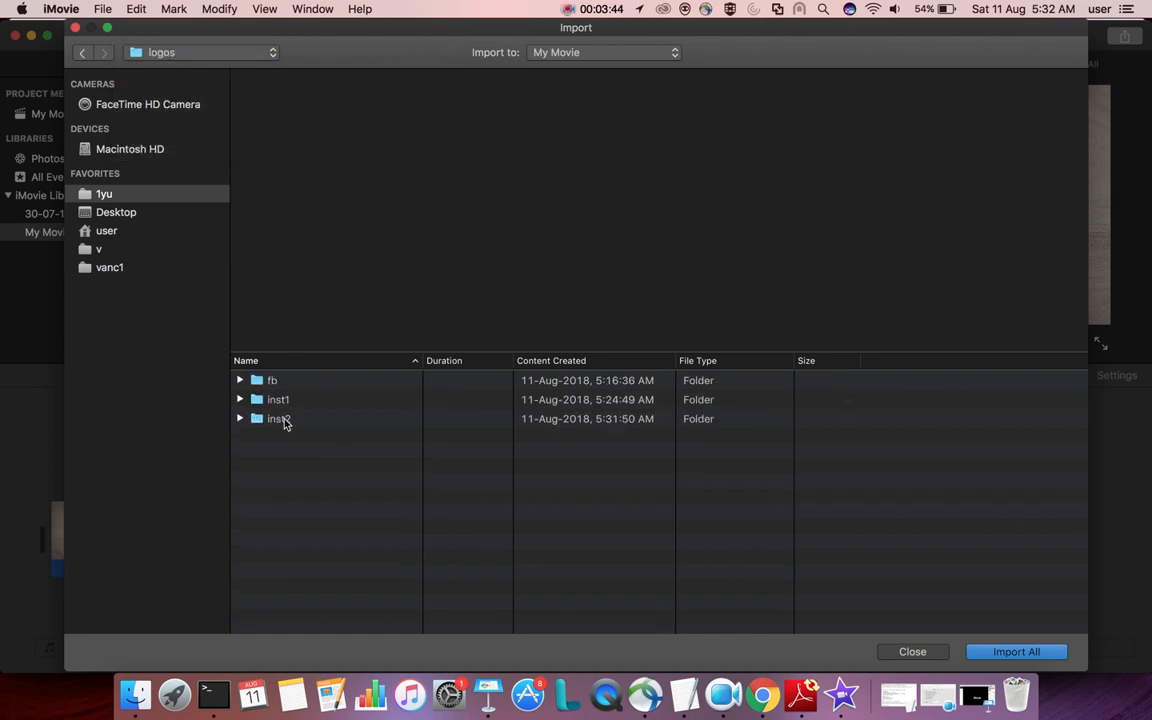
left_click(912, 652)
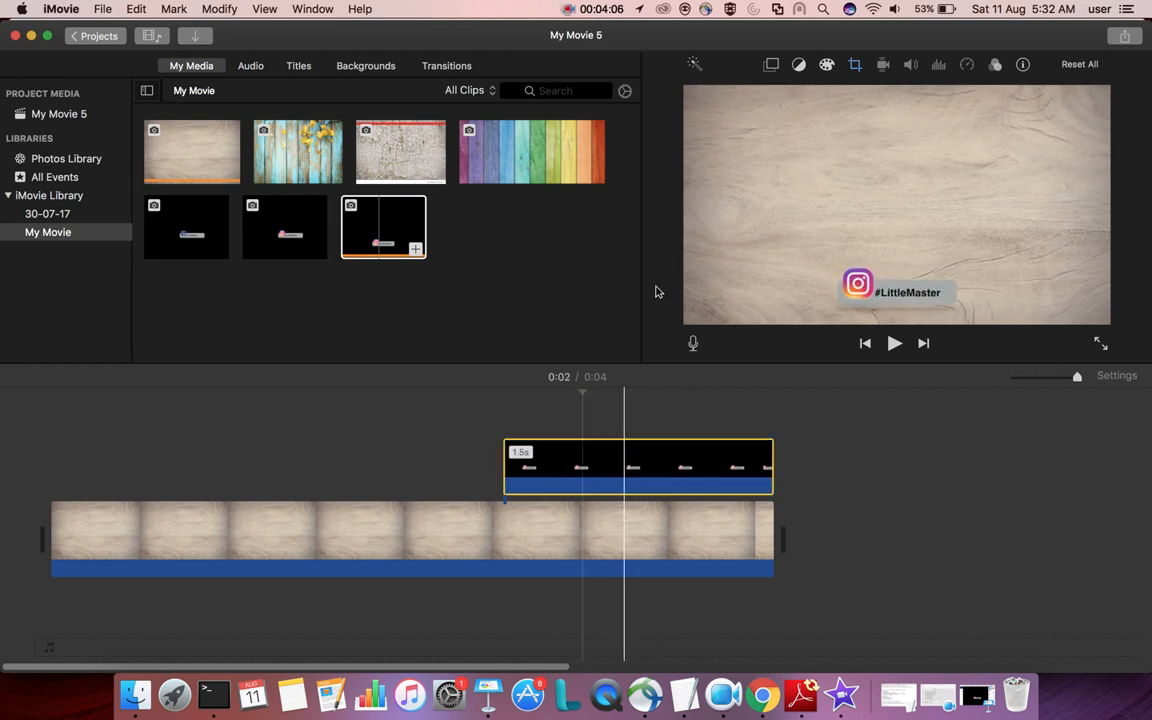
Step: Set the logo clip to Picture in Picture and move its inset to the bottom-right corner
left_click(768, 64)
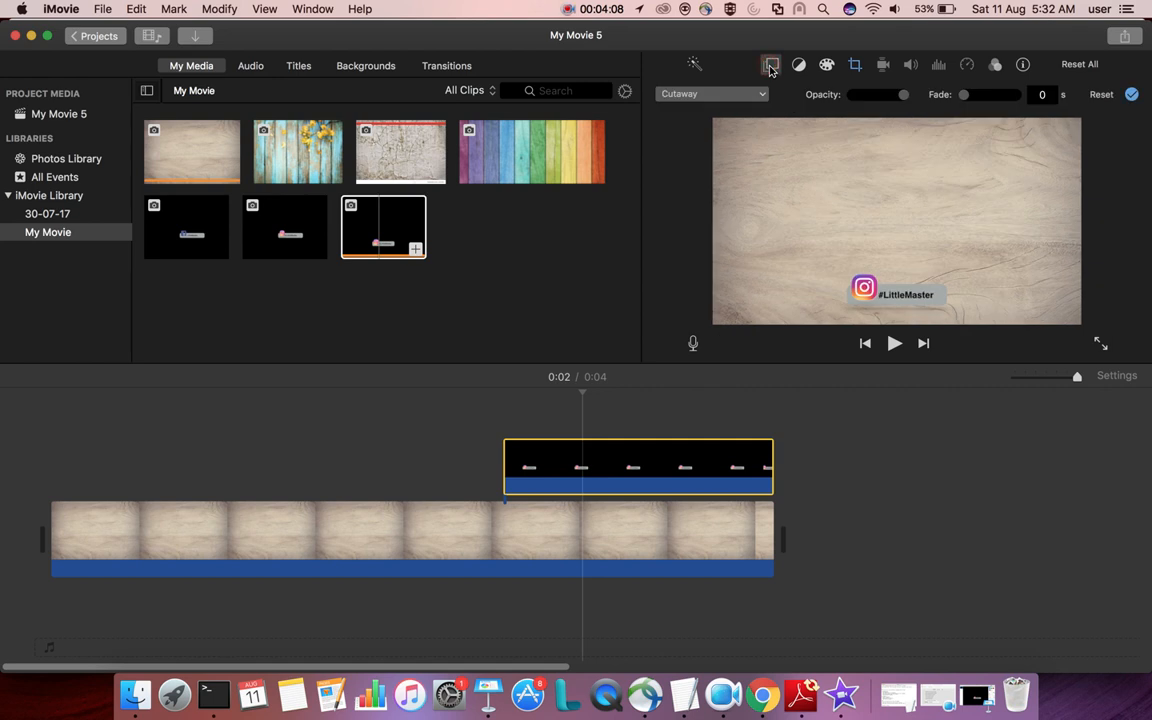
left_click(712, 94)
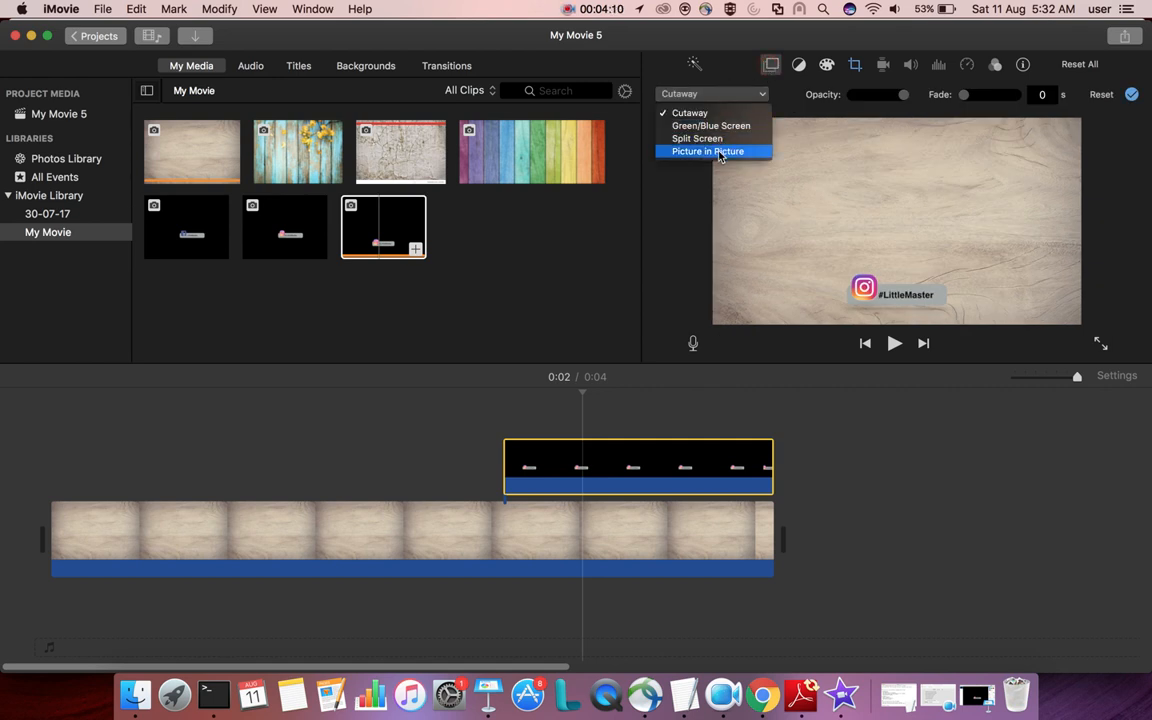
left_click(708, 152)
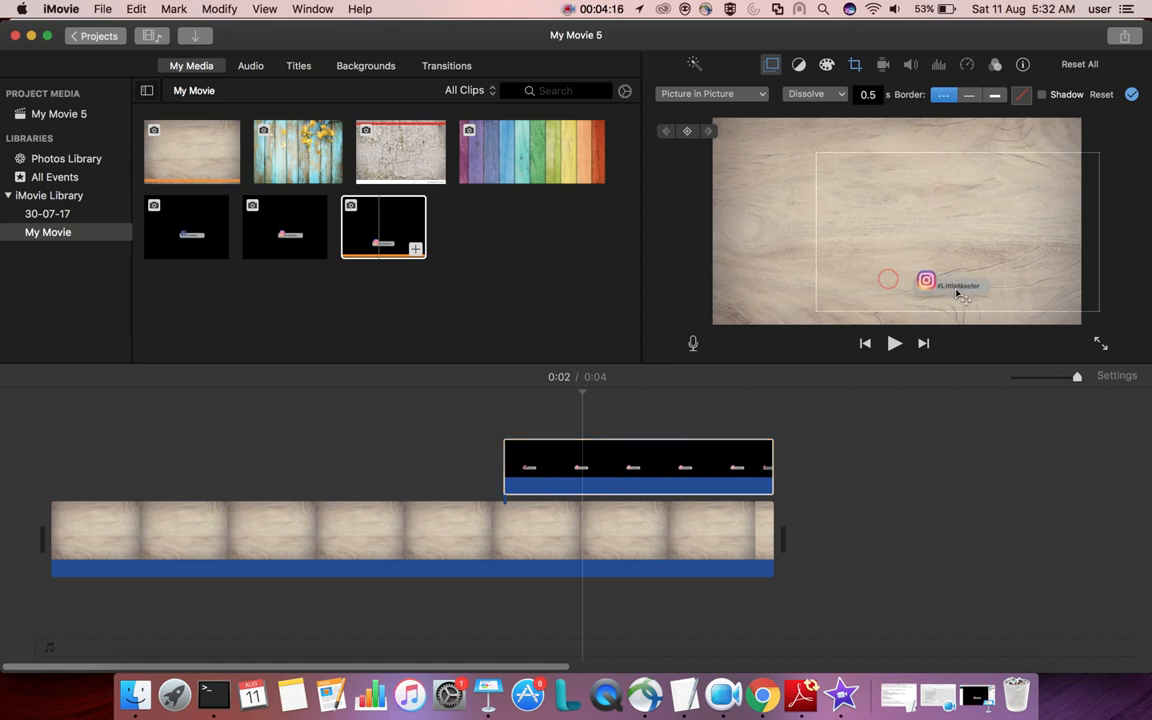
left_click_drag(924, 284, 1010, 296)
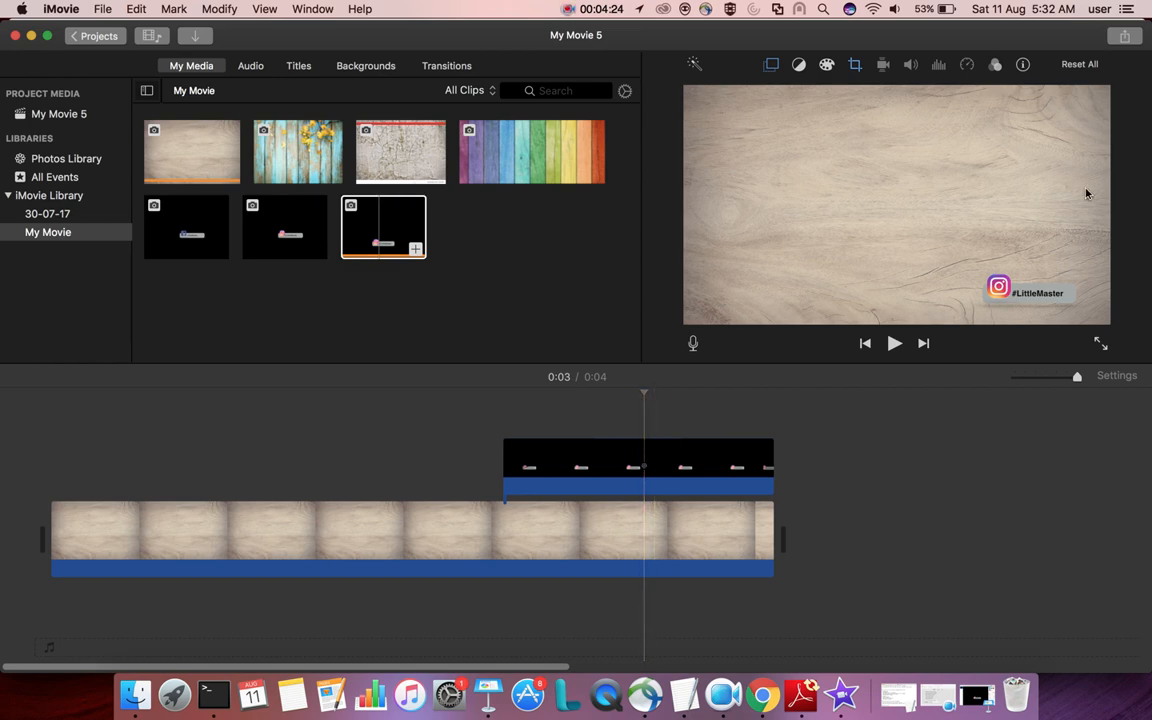
left_click(1100, 344)
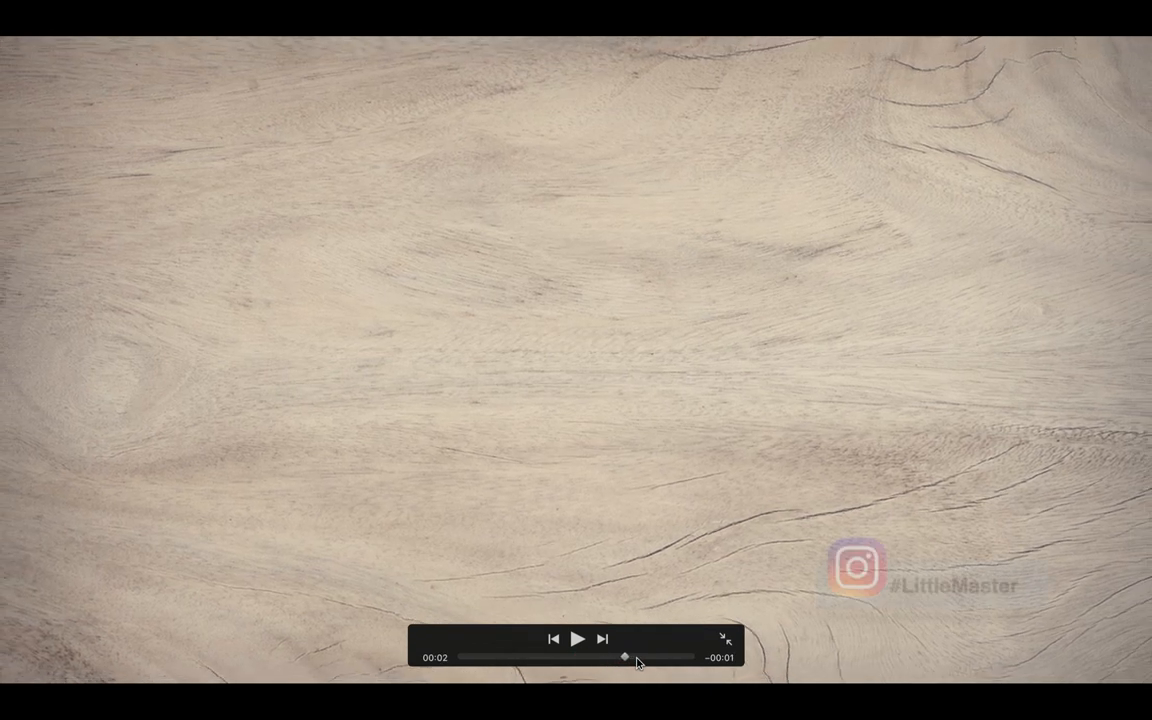